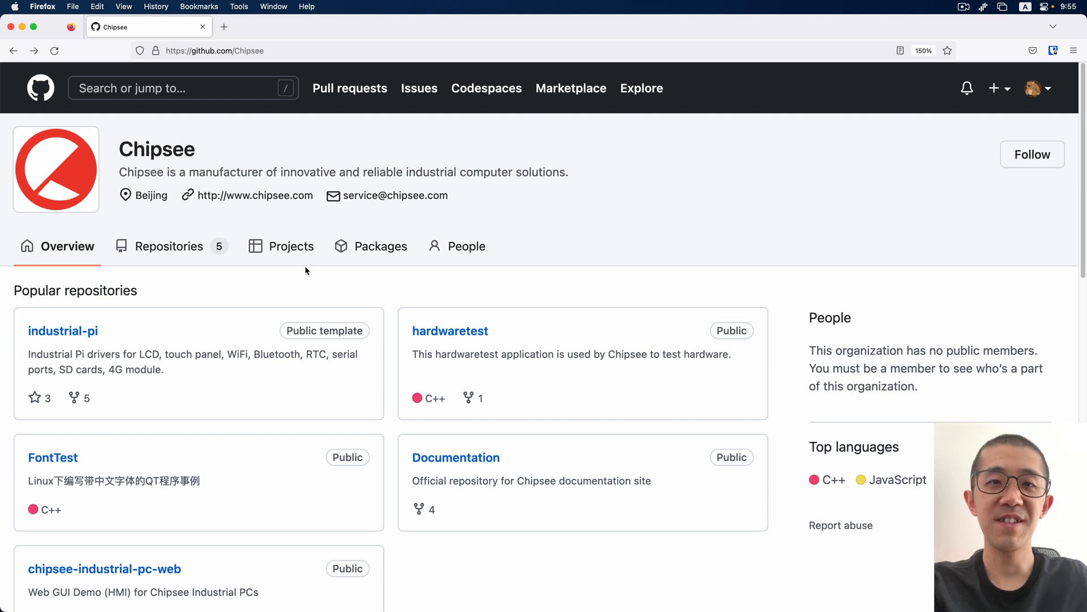
Step: Scroll through the chipsee-industrial-pc-web README introduction and supported features
scroll(down, 3)
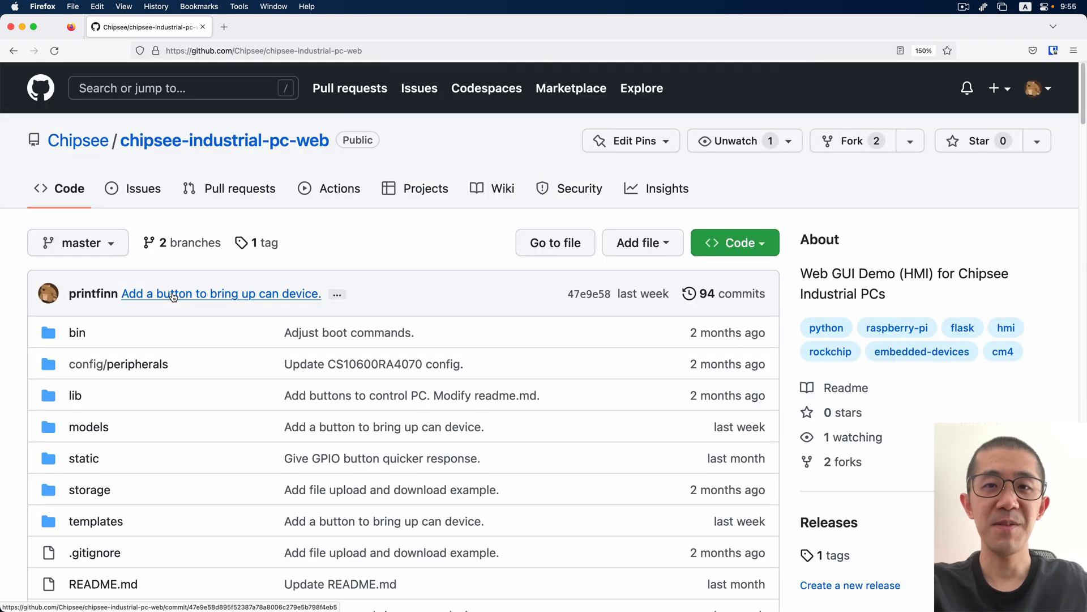
scroll(down, 3)
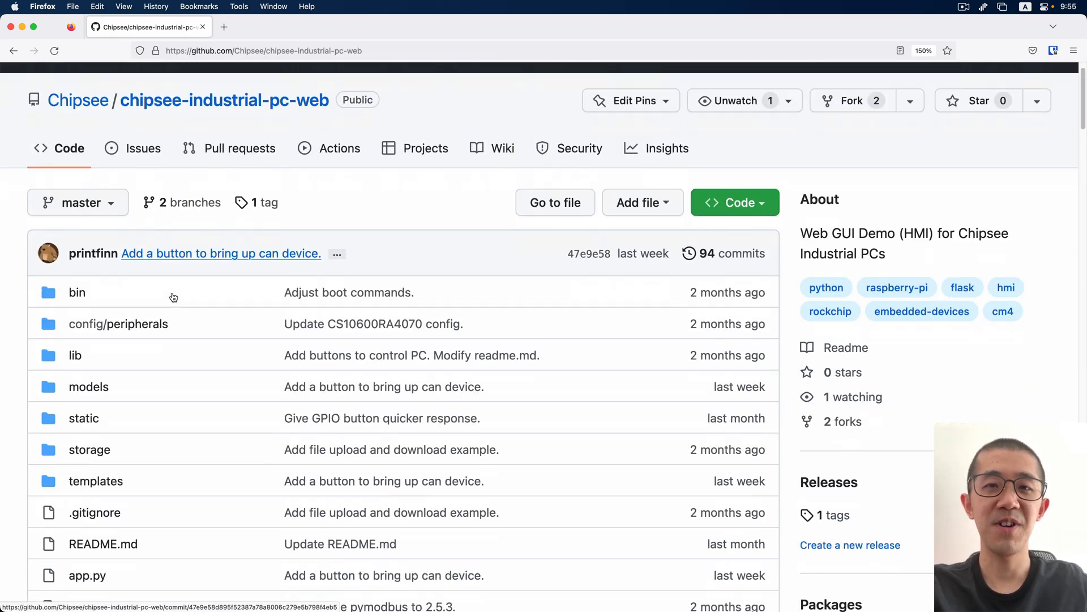
scroll(down, 3)
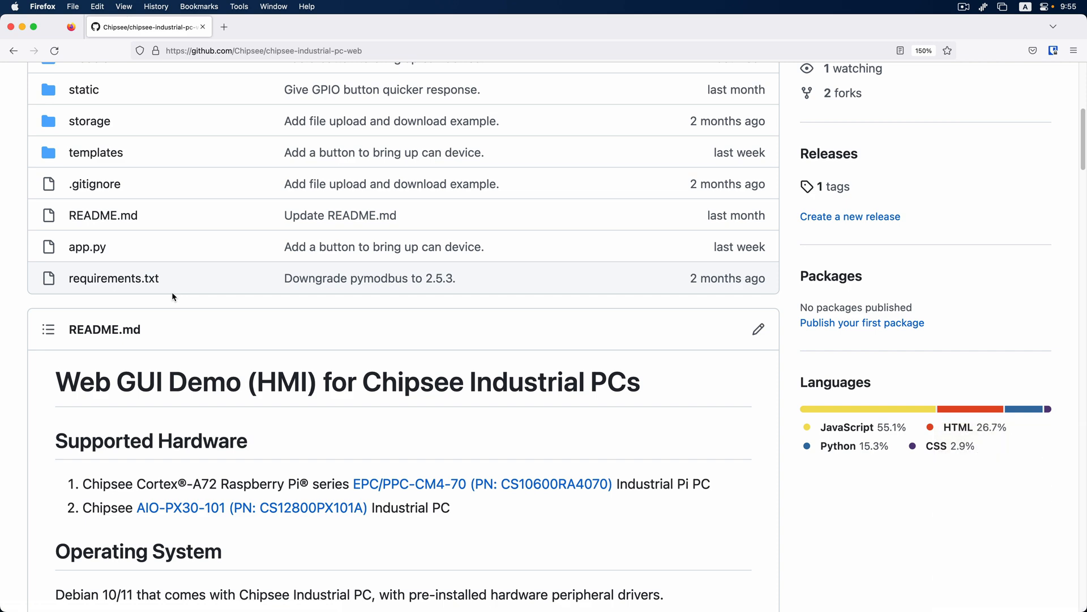
scroll(down, 3)
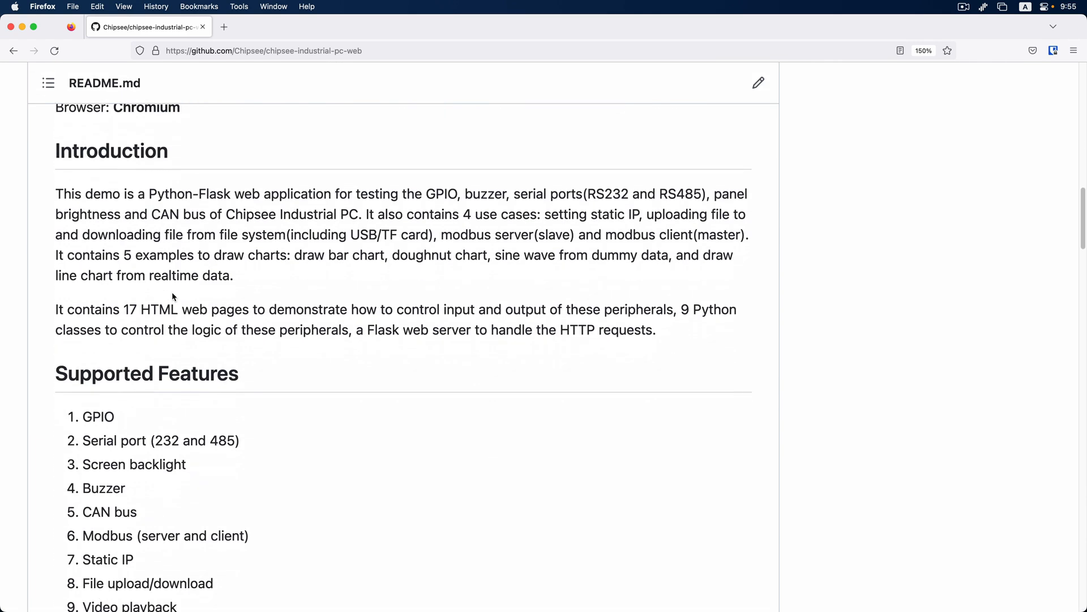
scroll(down, 3)
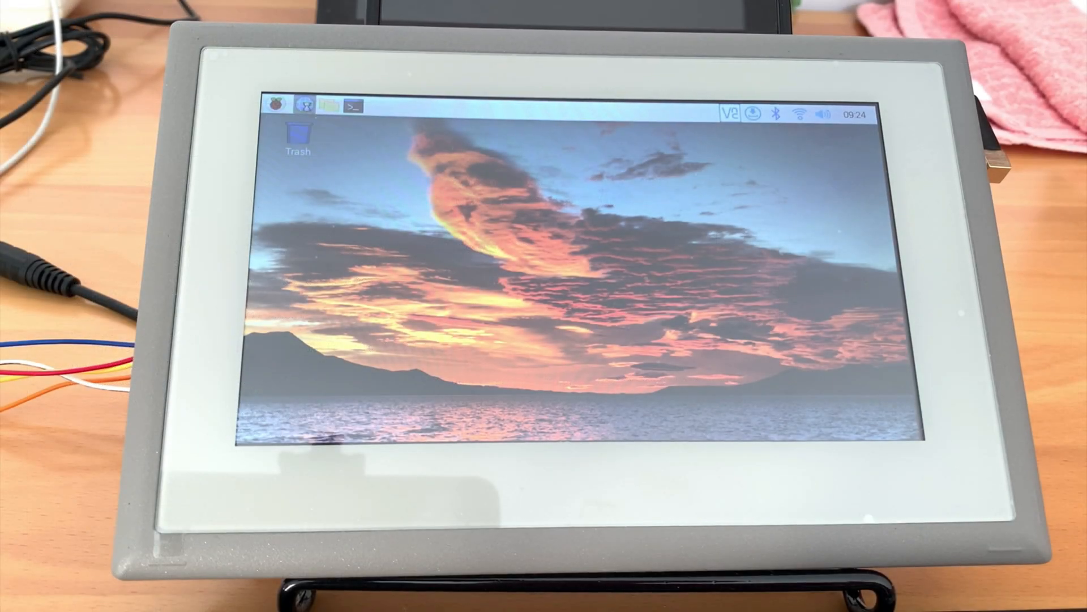
Step: Browse the chipsee-industrial-pc-web README down to its git clone commands and launch a terminal
click(305, 104)
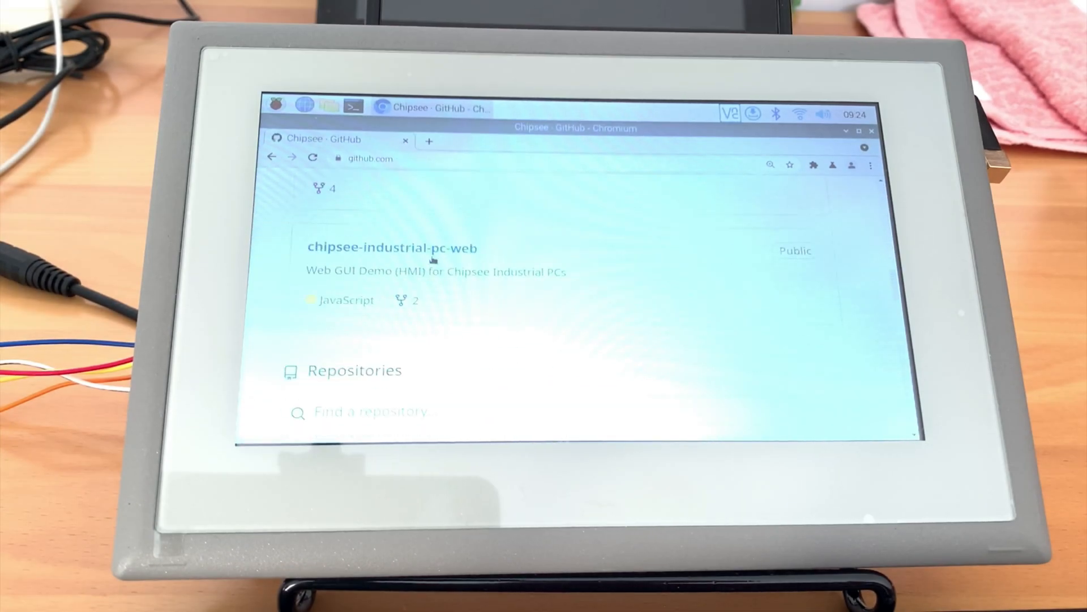
click(392, 247)
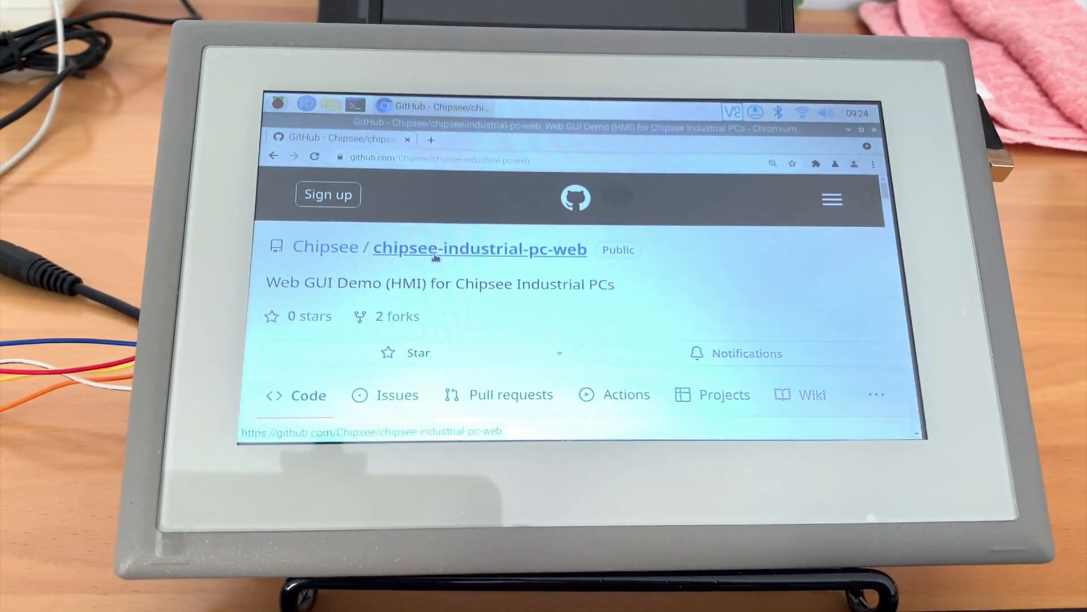
scroll(down, 3)
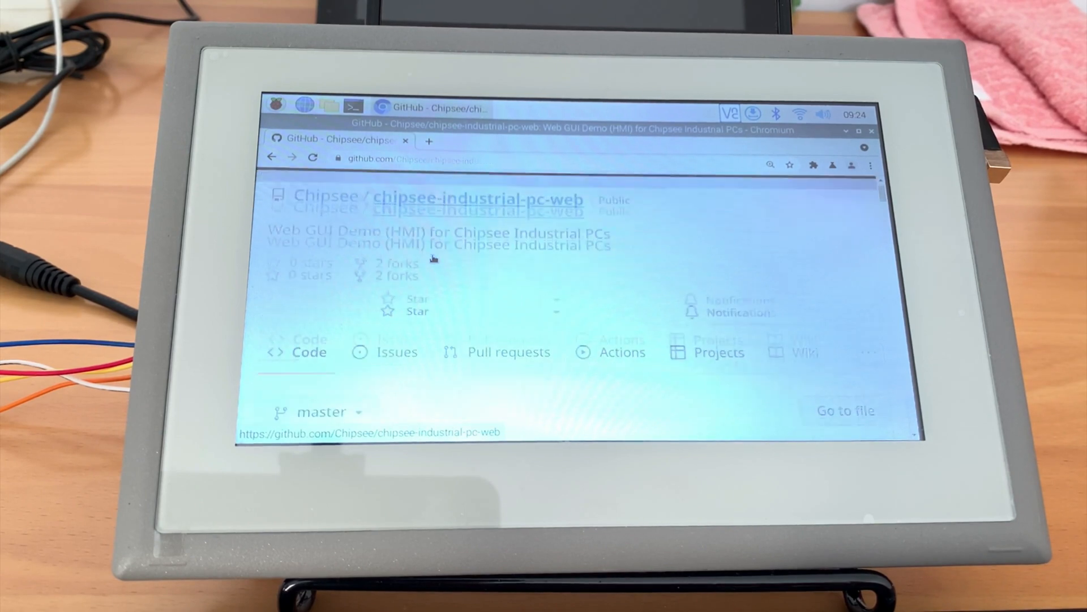
scroll(down, 3)
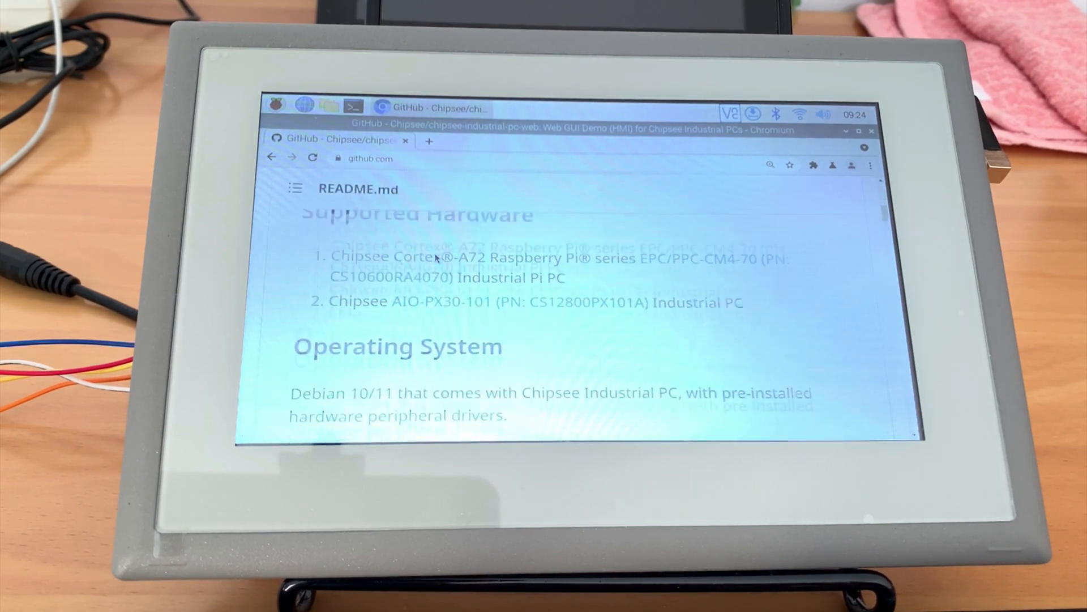
scroll(down, 3)
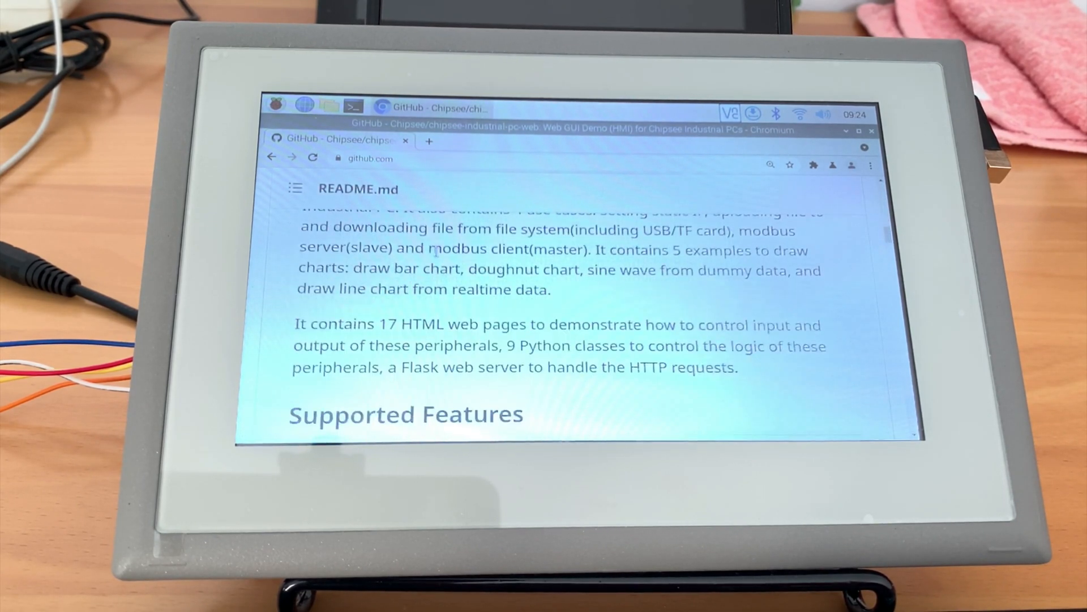
scroll(down, 3)
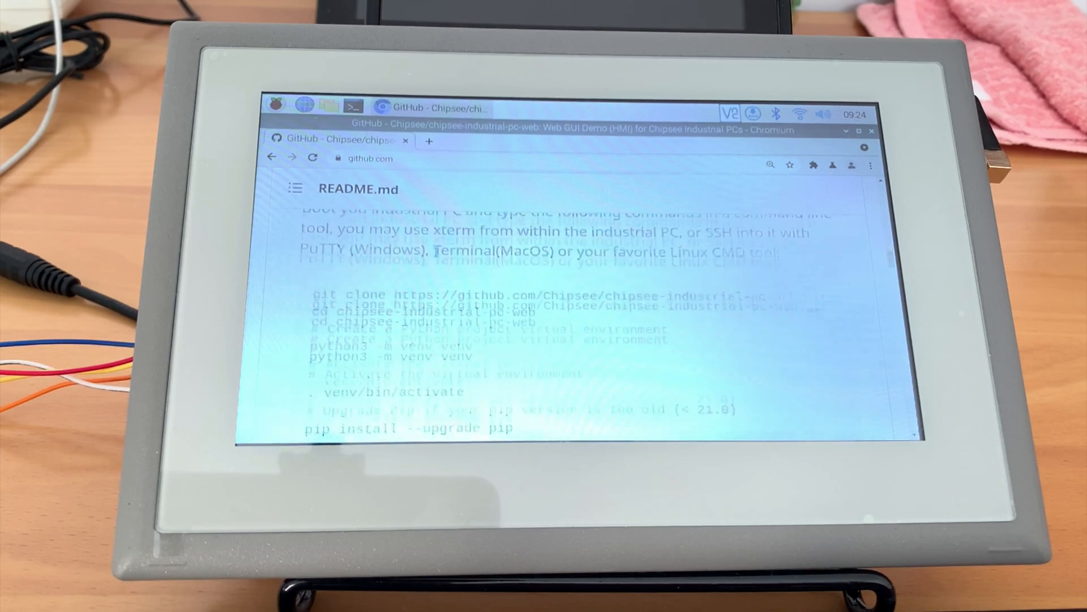
scroll(down, 3)
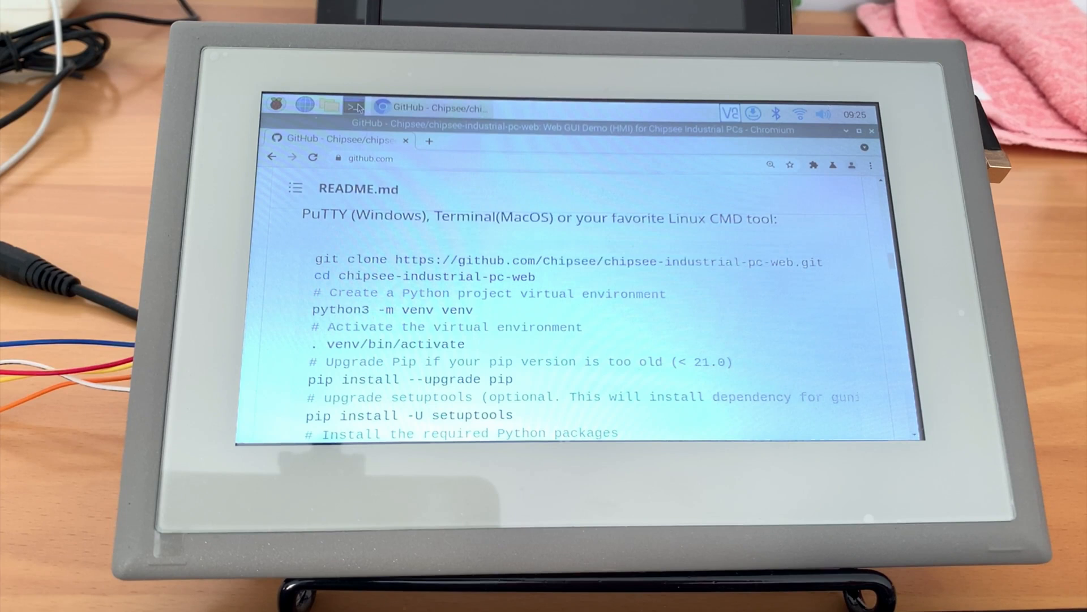
click(353, 105)
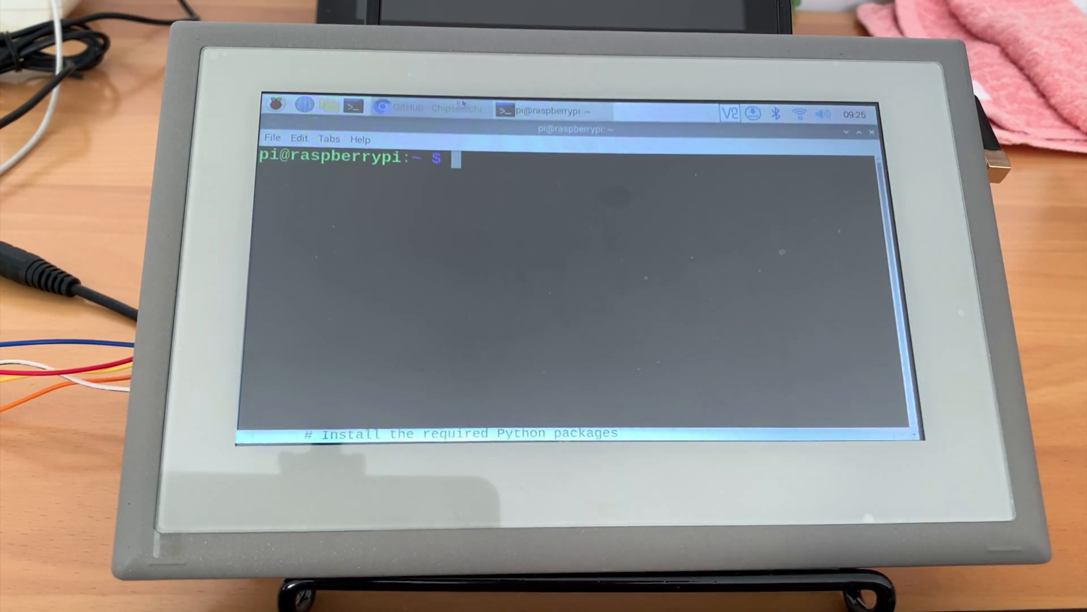
click(408, 108)
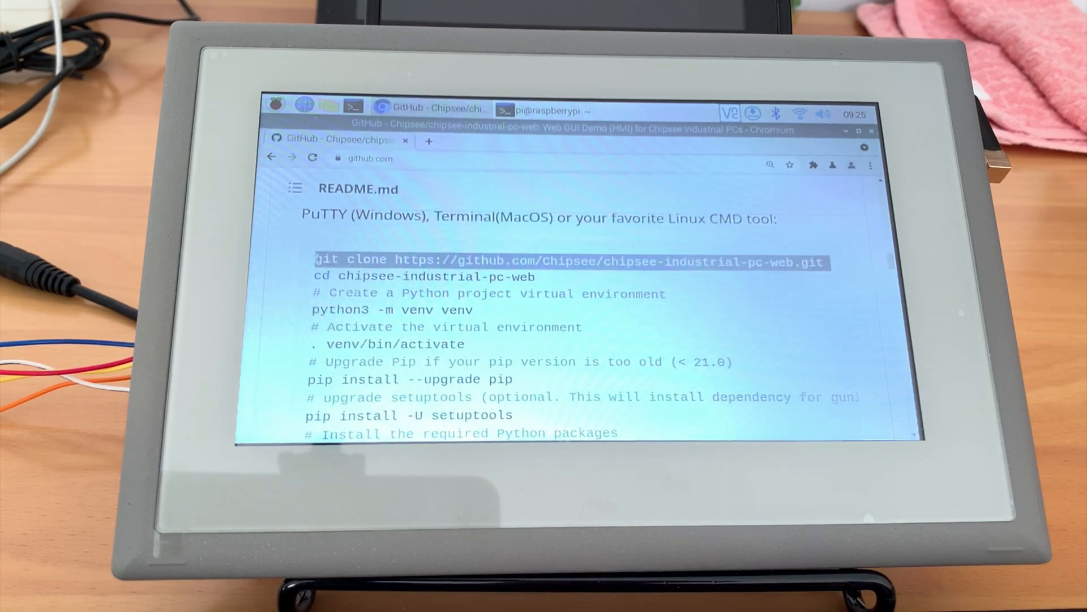
click(541, 111)
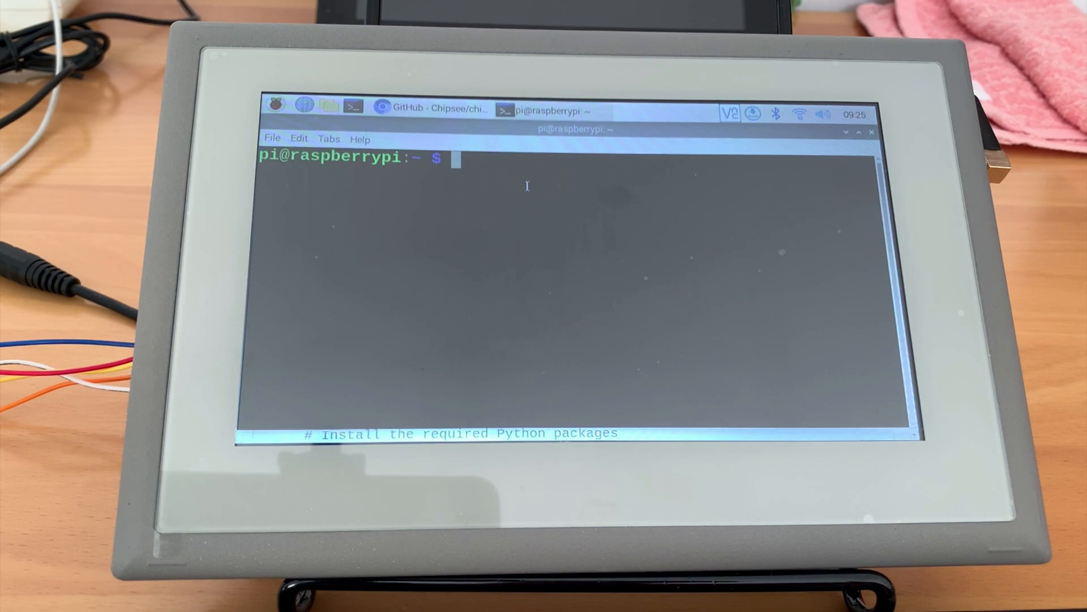
text(git clone https://github.com/Chipsee/chipsee-industrial-pc-web.git)
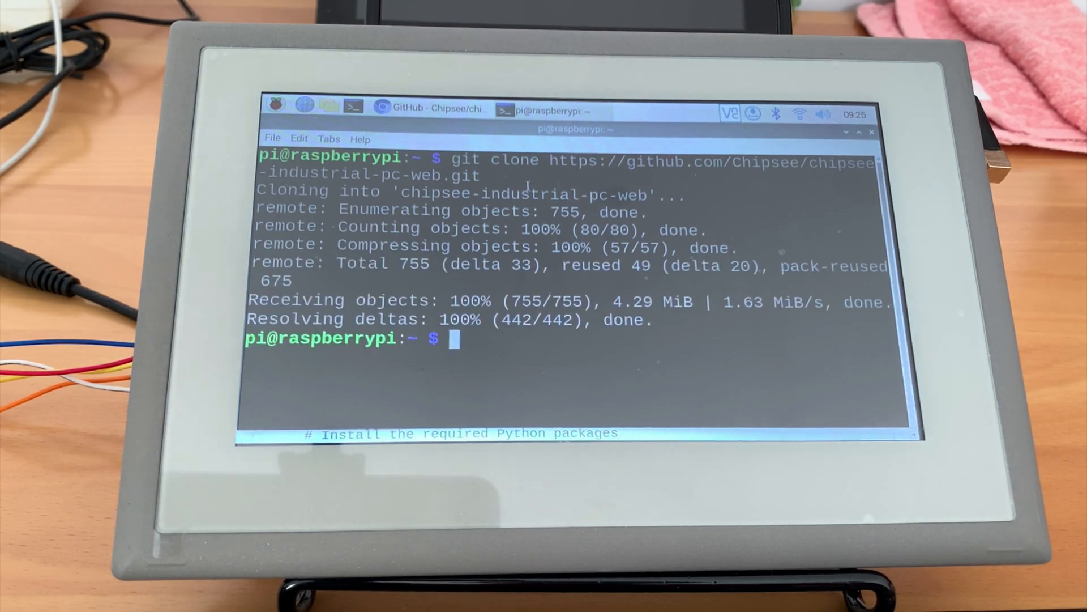
text(cler)
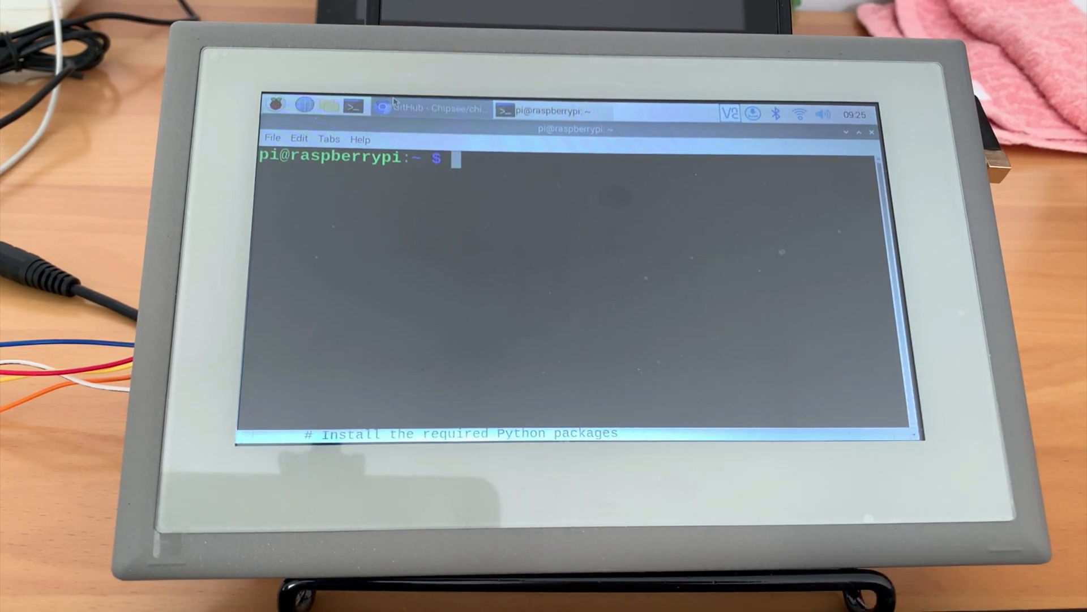
click(430, 108)
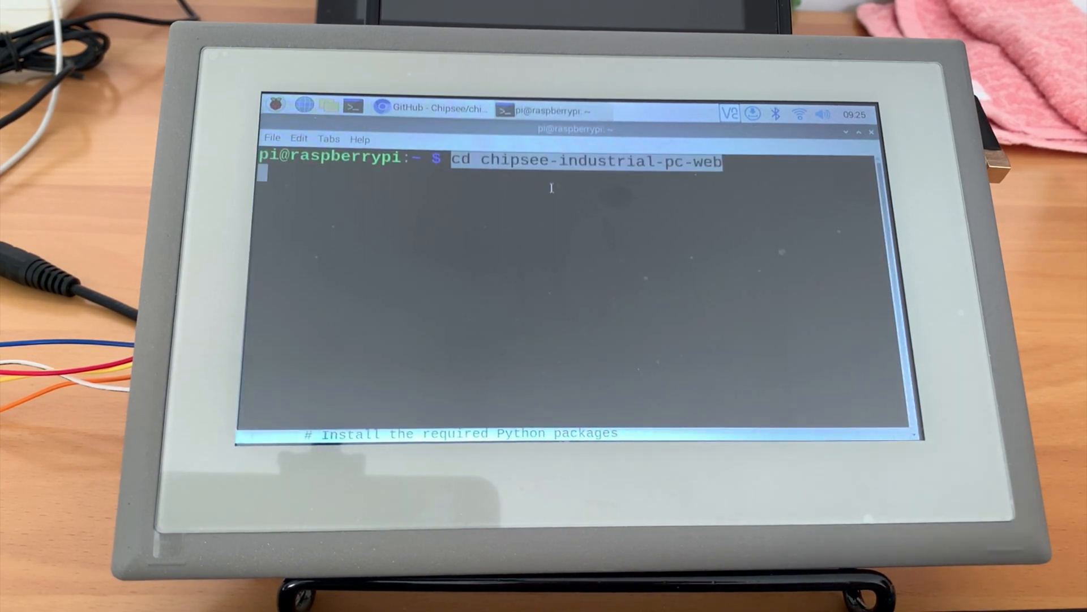
Step: Enter the chipsee-industrial-pc-web folder and create a virtual environment with python3 -m venv venv
key(Return)
text(ls)
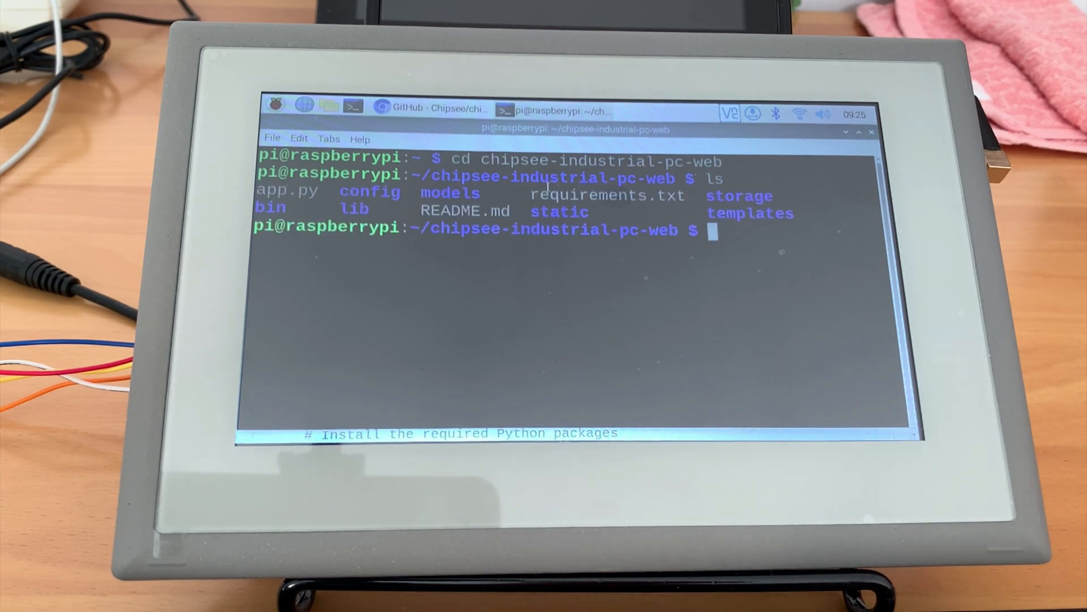
click(434, 109)
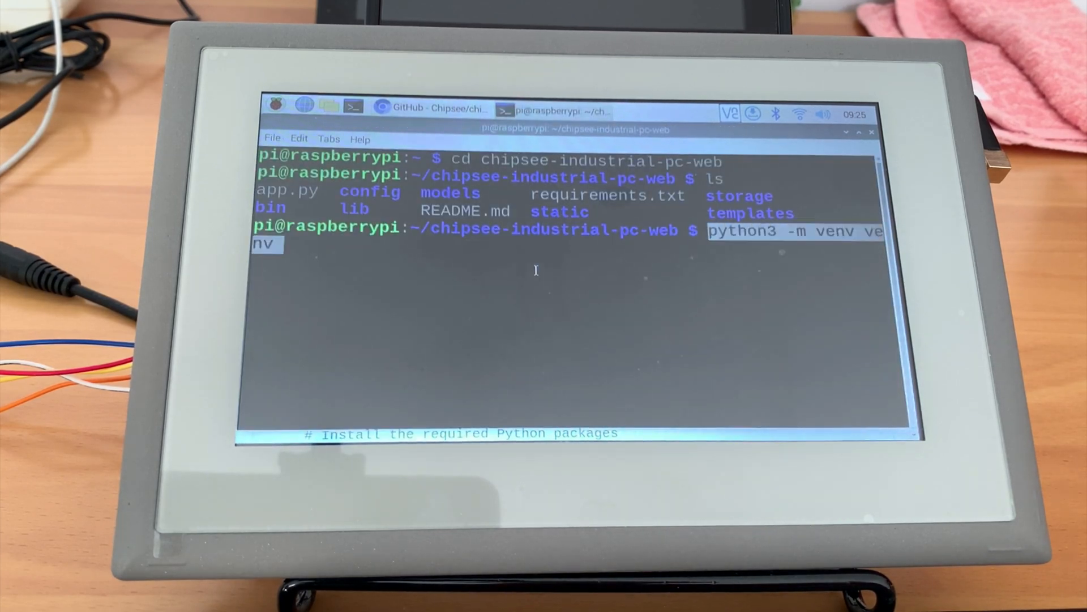
key(Return)
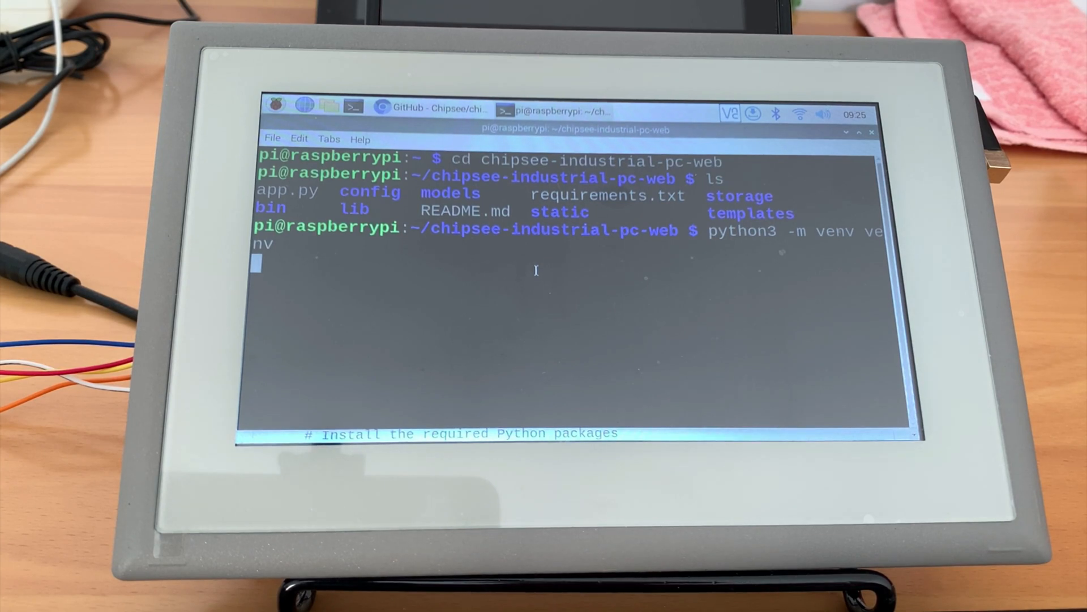
key(Return)
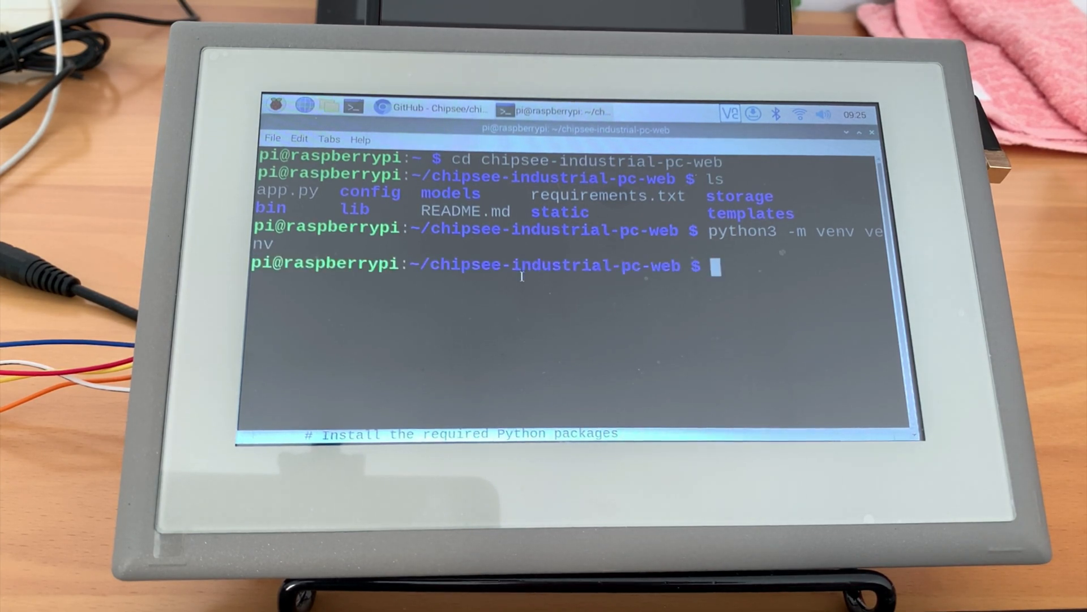
Step: List the folder to confirm venv exists and stage the . venv/bin/activate command
click(431, 109)
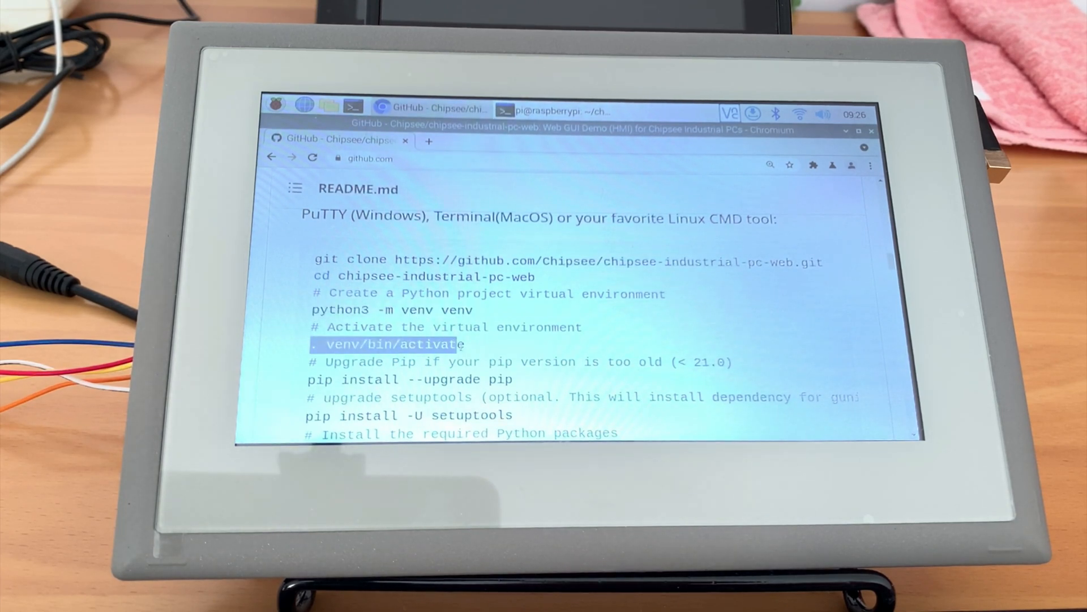
click(555, 111)
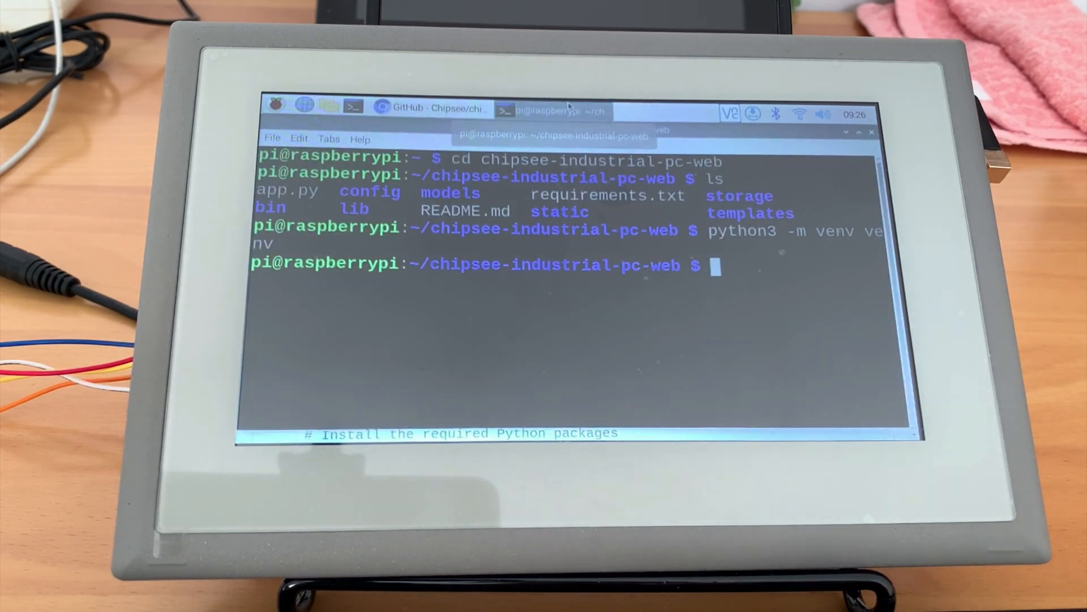
text(ls)
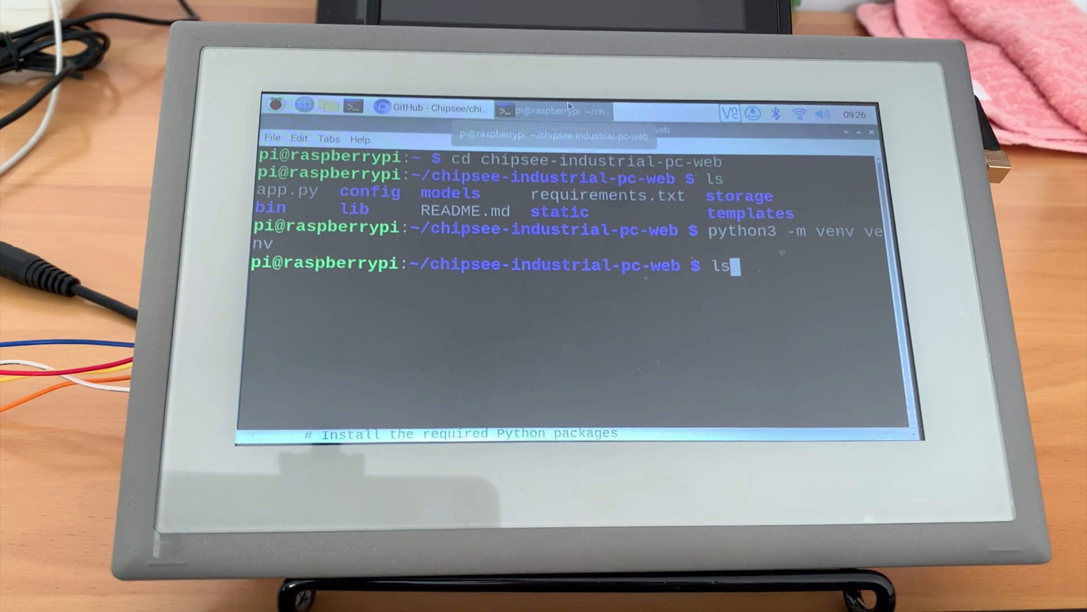
key(Return)
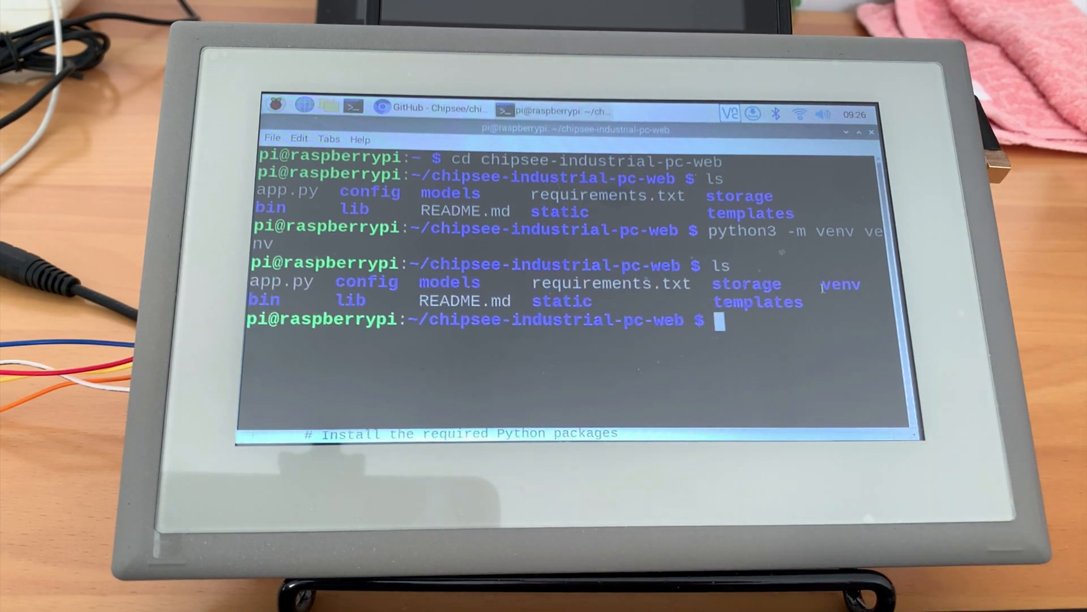
double_click(840, 284)
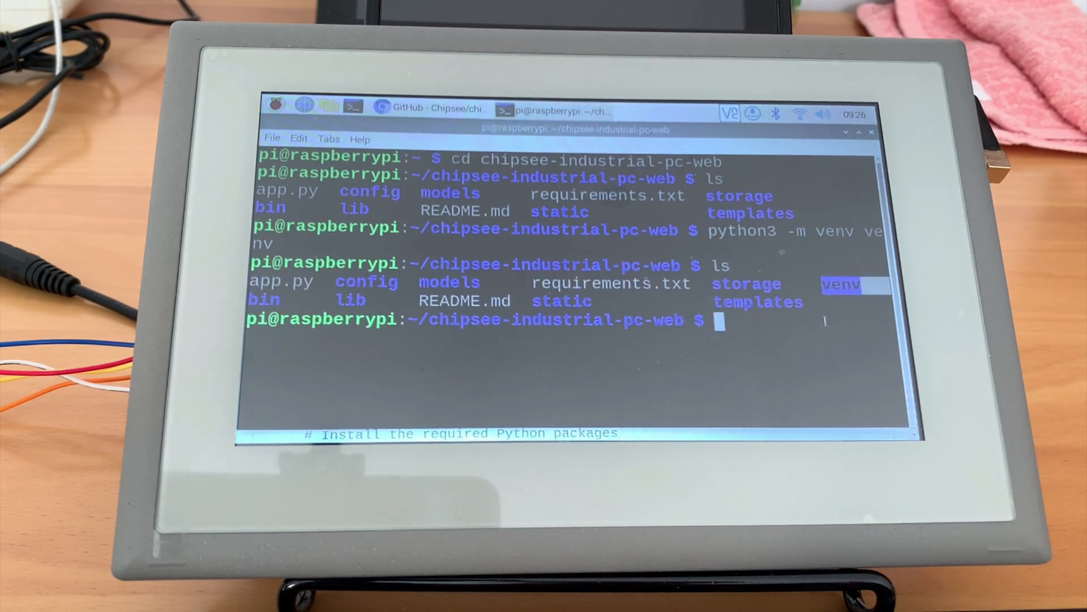
text(. venv/bin/activate)
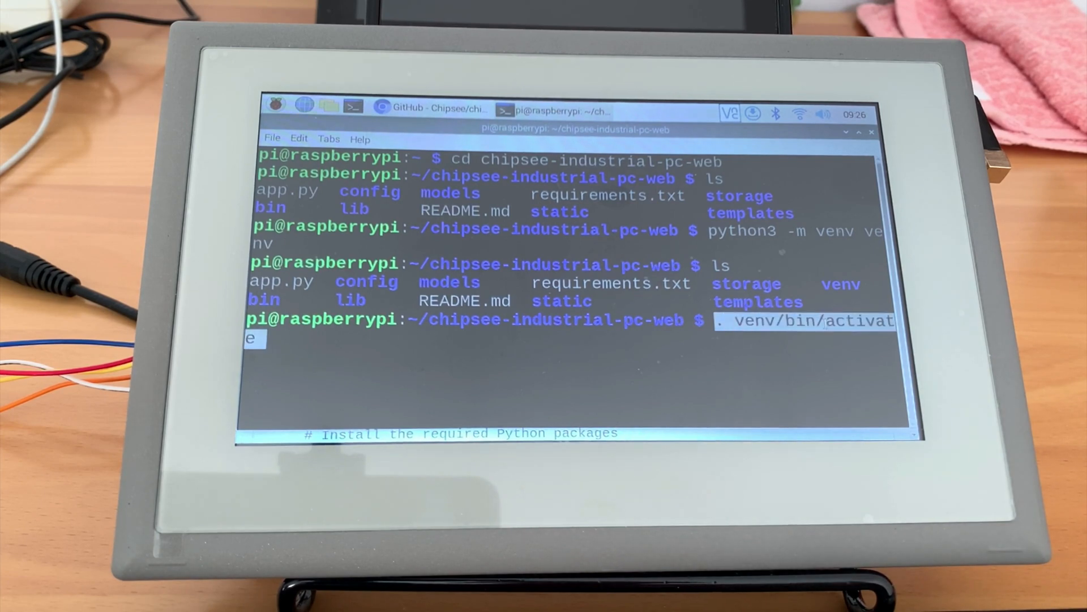
Step: Activate the venv and run pip install --upgrade pip, upgrading to 22.3.1
key(Return)
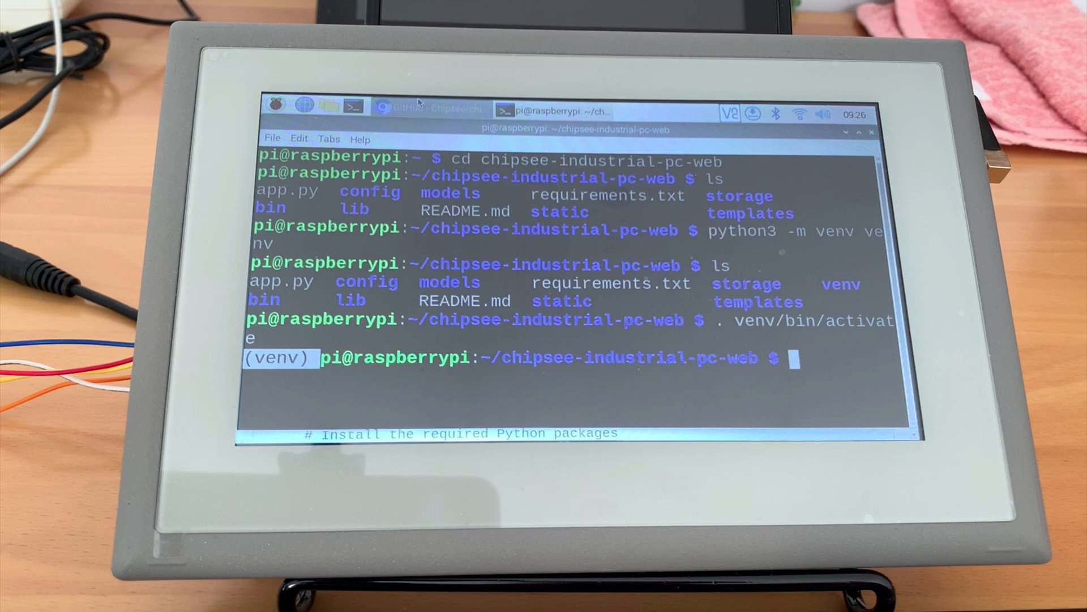
click(428, 109)
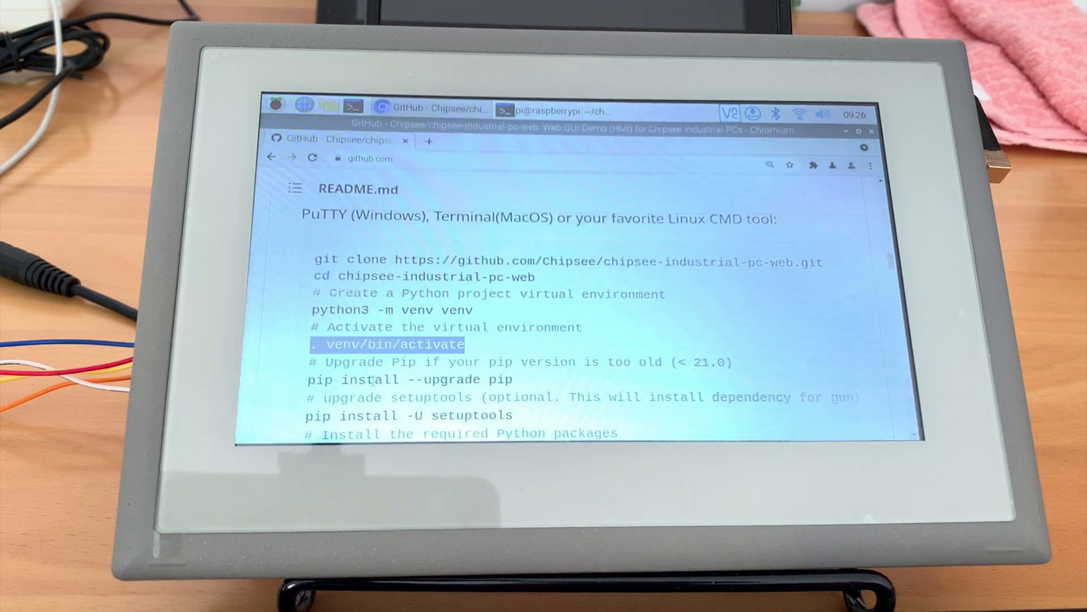
double_click(410, 379)
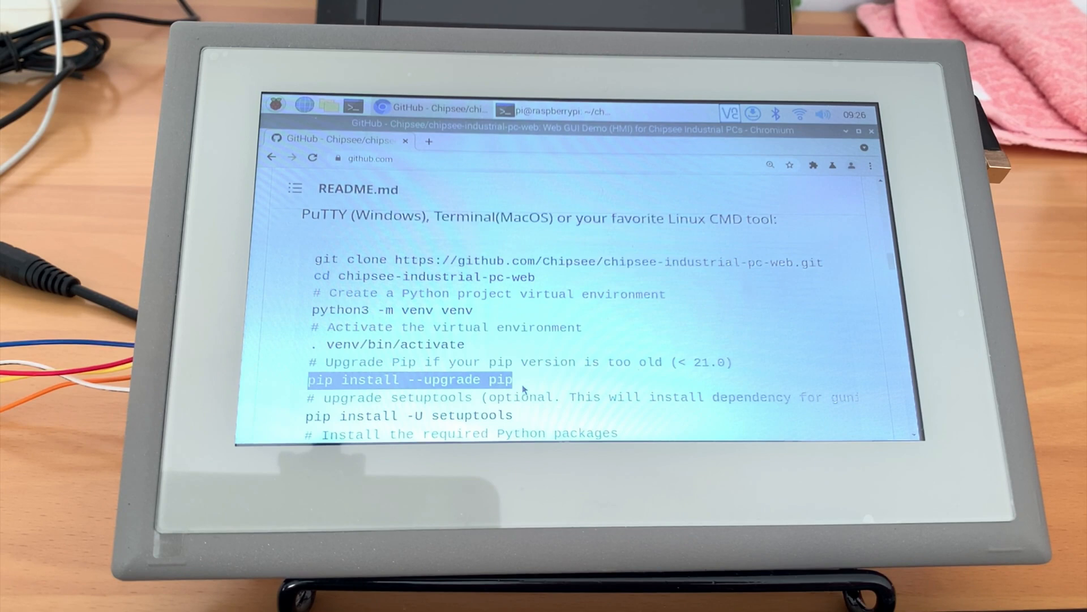
click(558, 112)
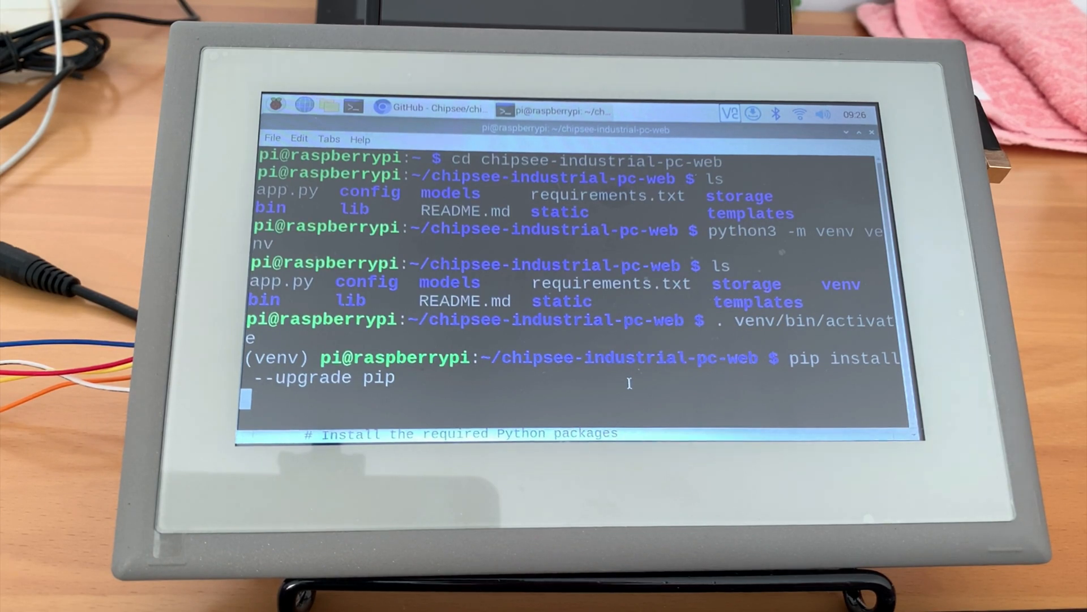
key(Return)
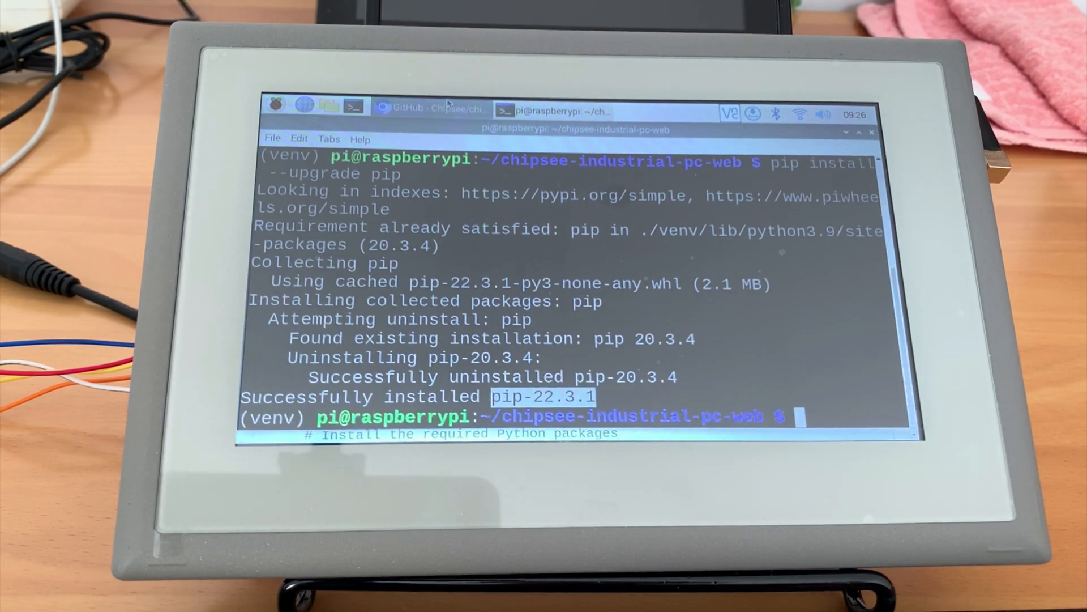
Step: Run pip install -U setuptools from the README, upgrading setuptools to 65.6.3
click(430, 109)
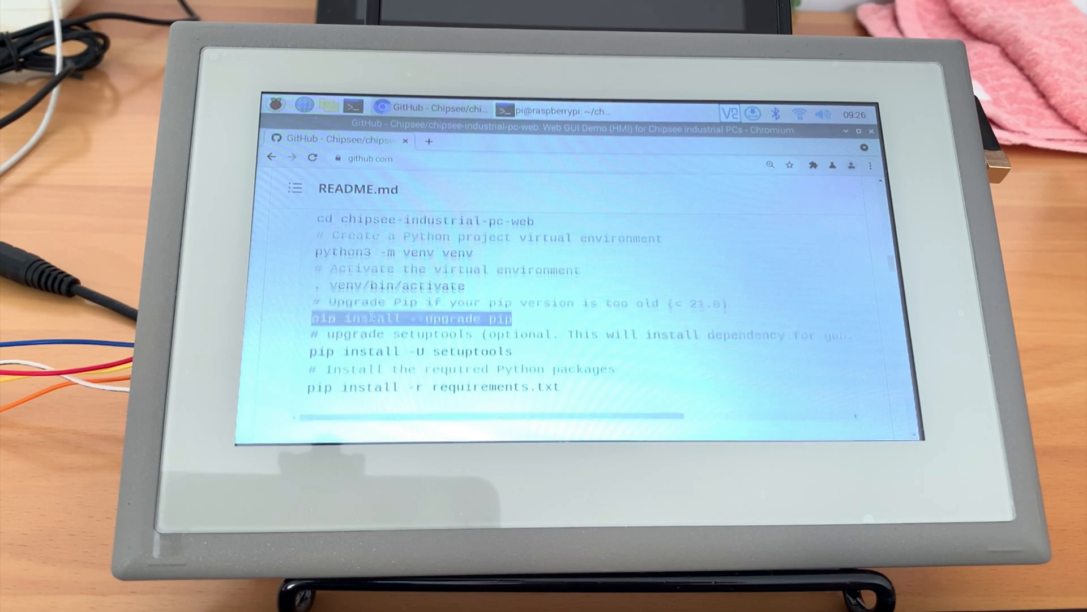
scroll(right, 3)
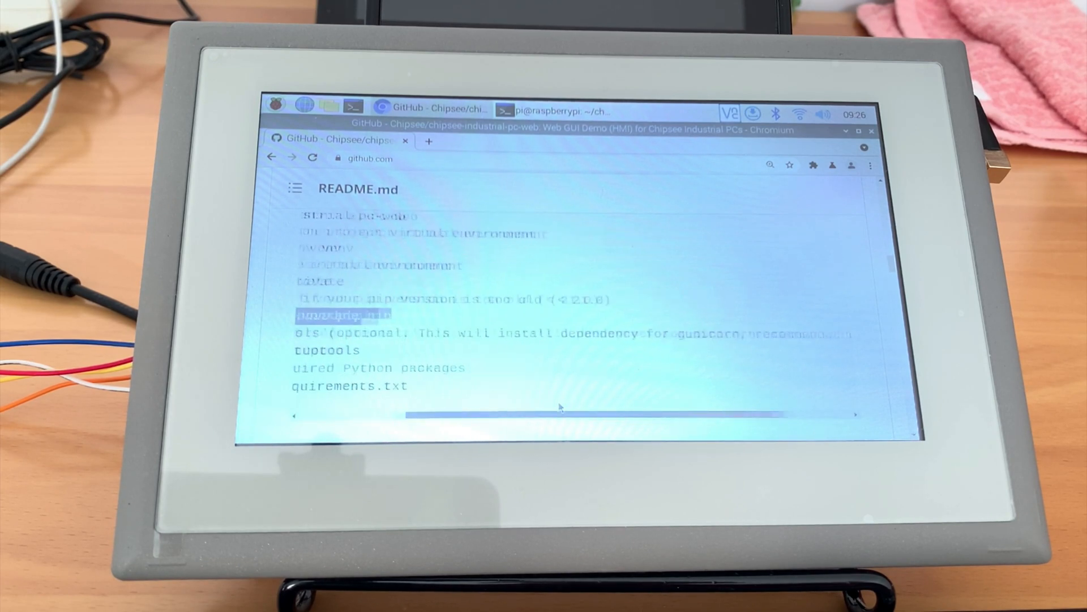
scroll(right, 3)
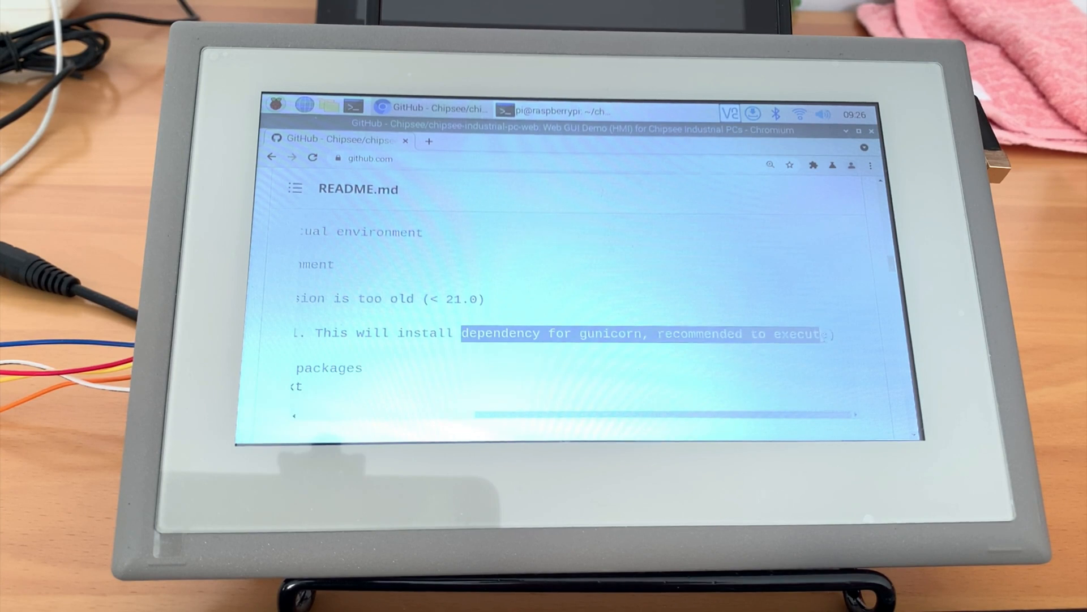
scroll(left, 3)
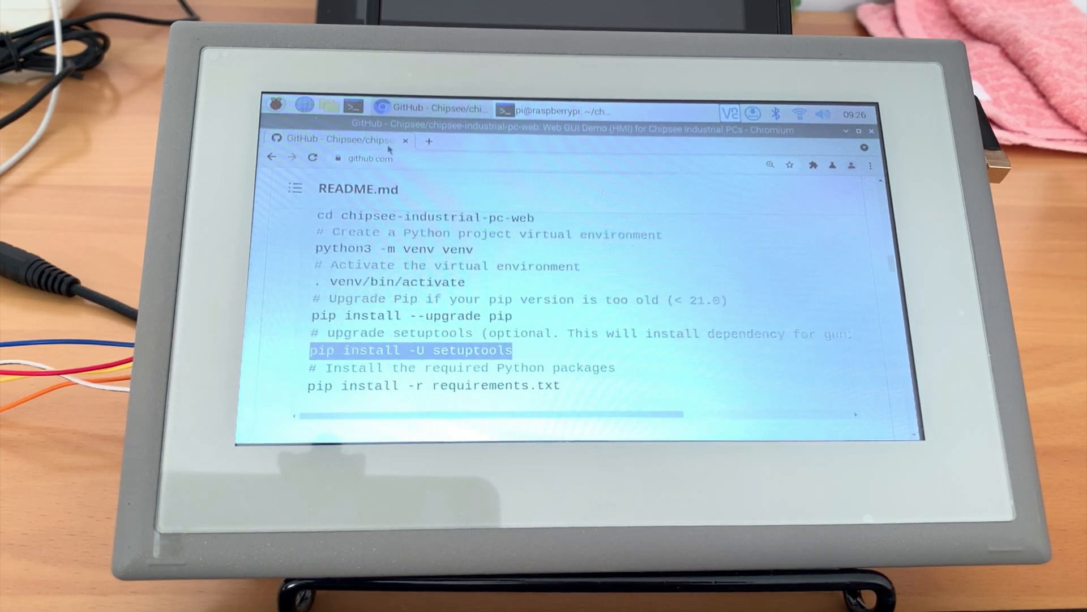
click(547, 111)
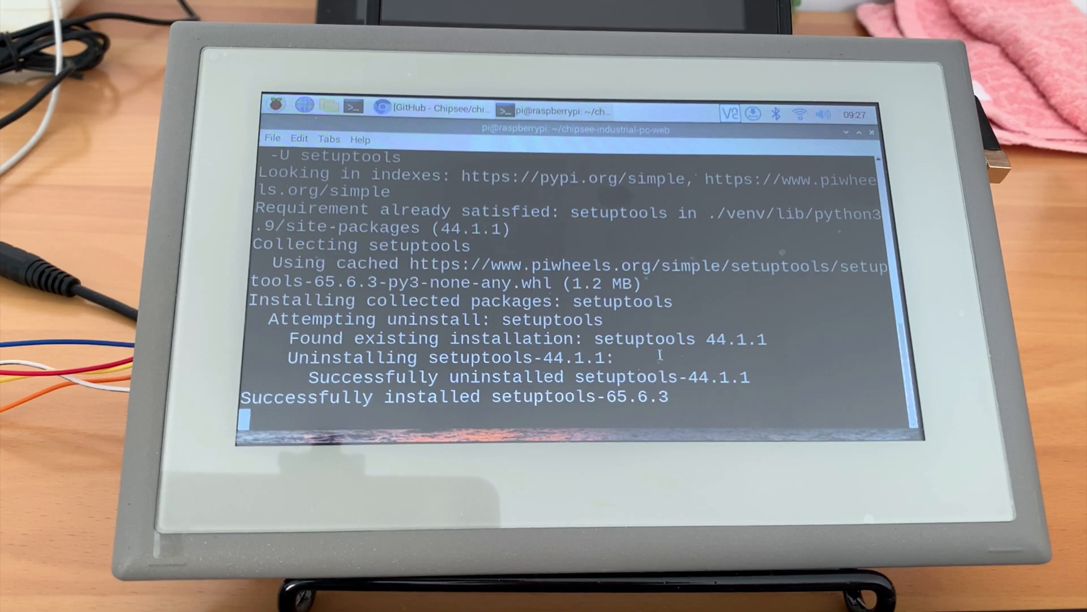
click(431, 109)
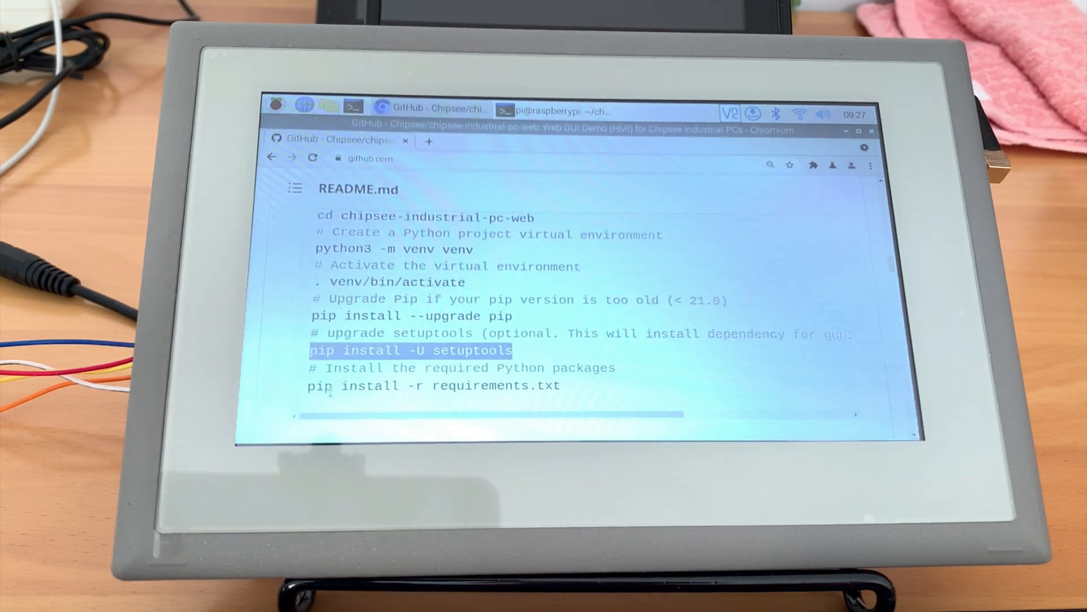
Step: Run pip install -r requirements.txt, installing Flask 2.2.2 and Flask-SocketIO 5.3.1
double_click(434, 385)
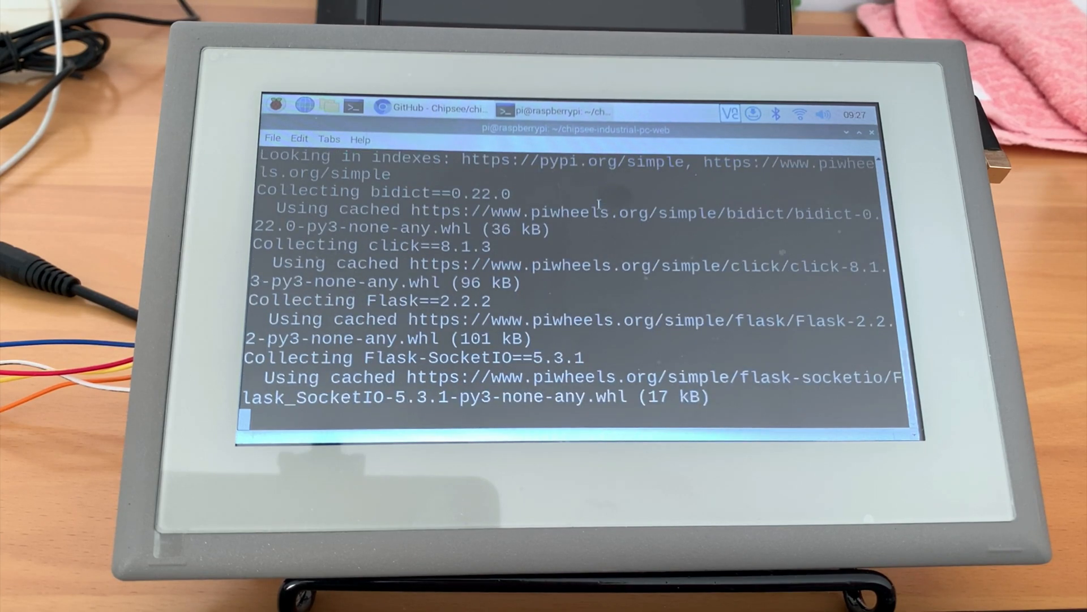
scroll(down, 3)
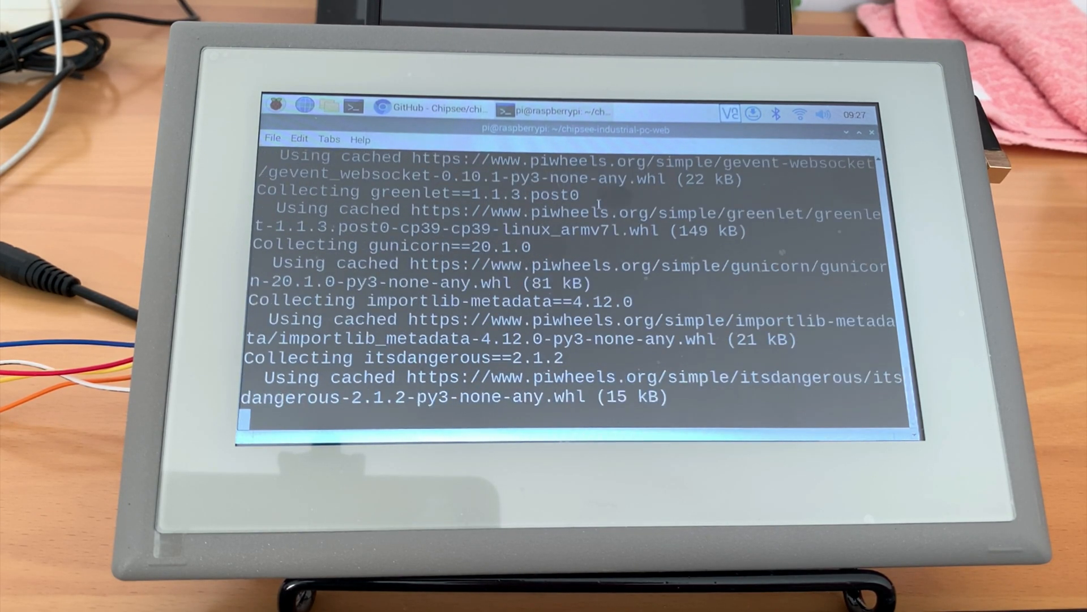
scroll(down, 3)
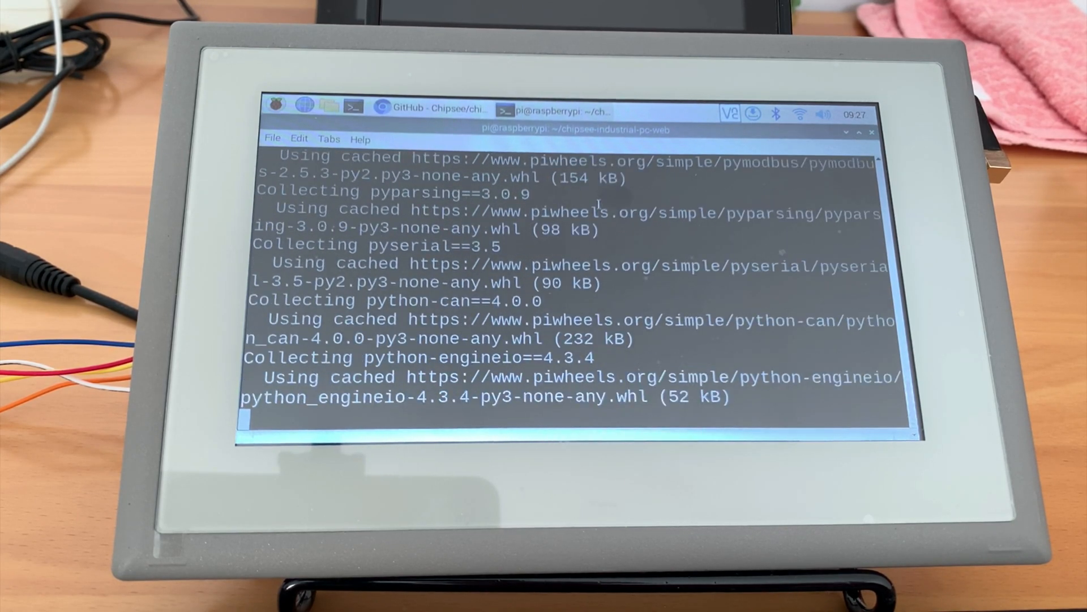
scroll(down, 3)
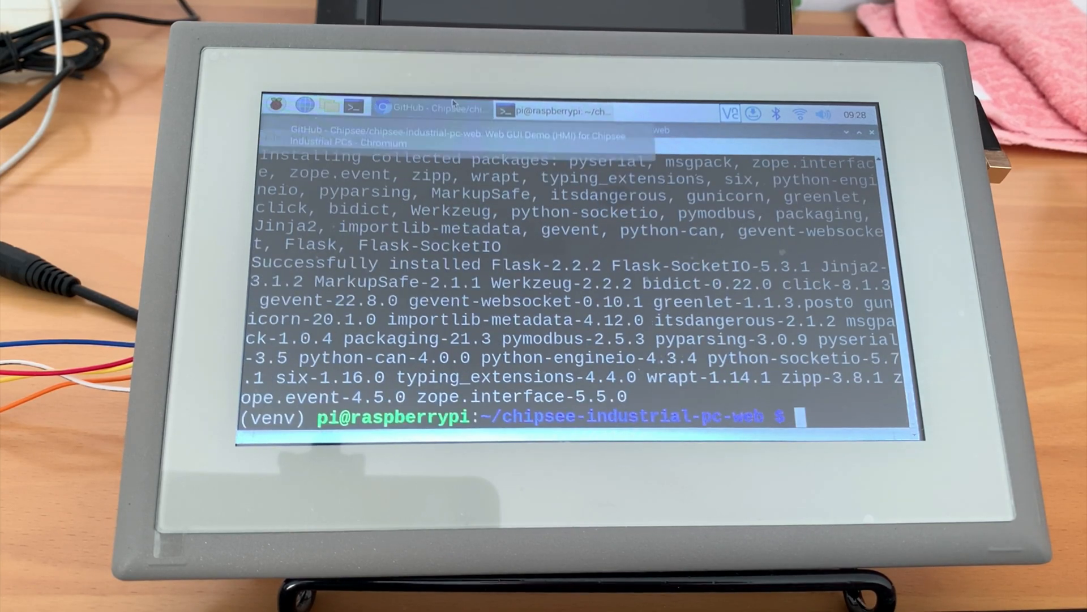
click(430, 109)
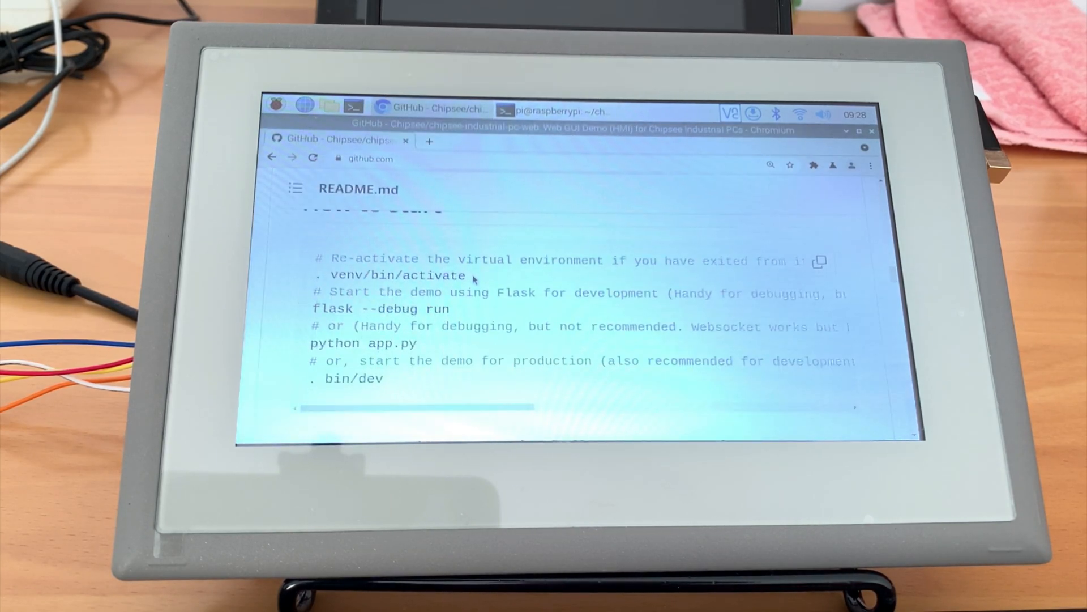
double_click(392, 275)
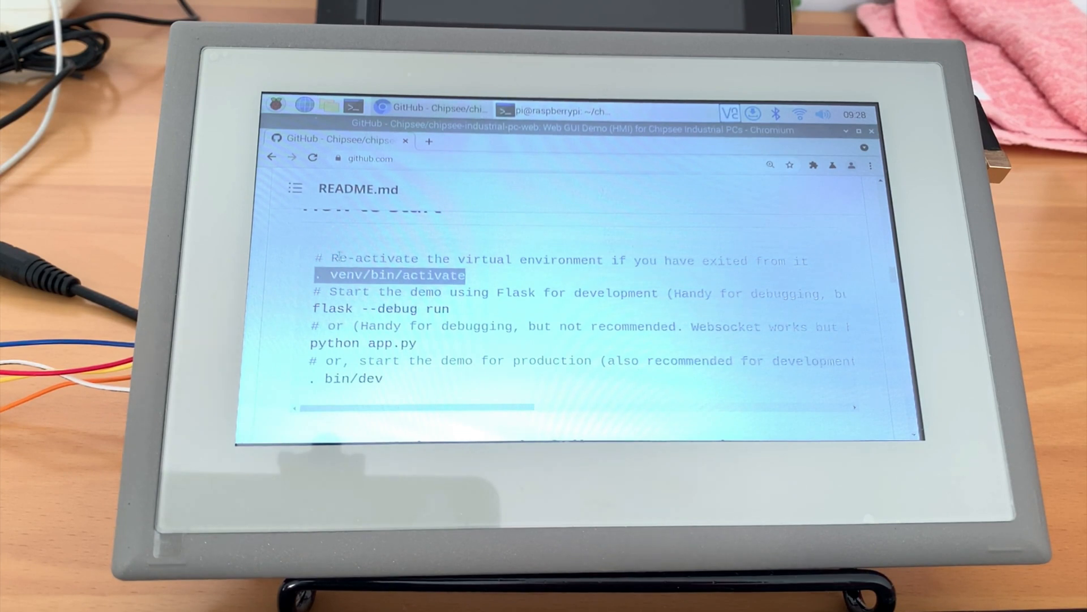
click(559, 111)
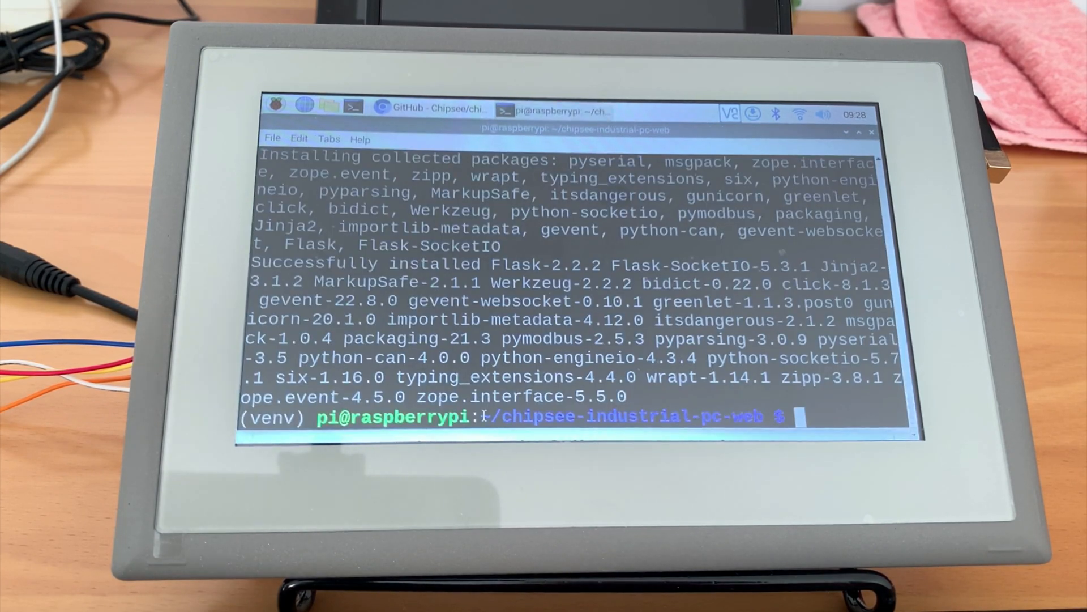
text(. venv/bin/activate)
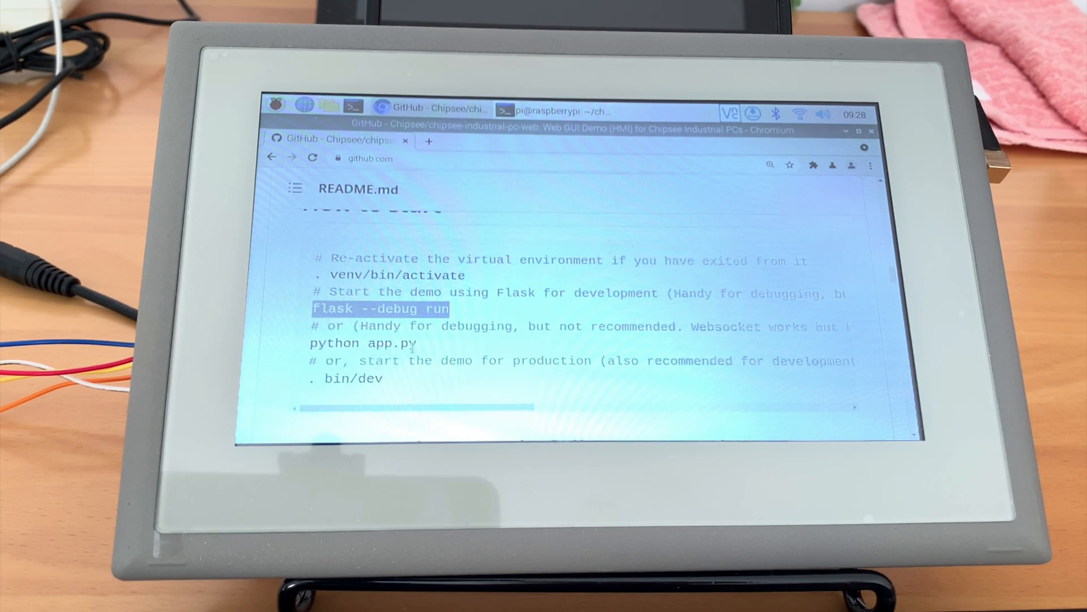
click(424, 343)
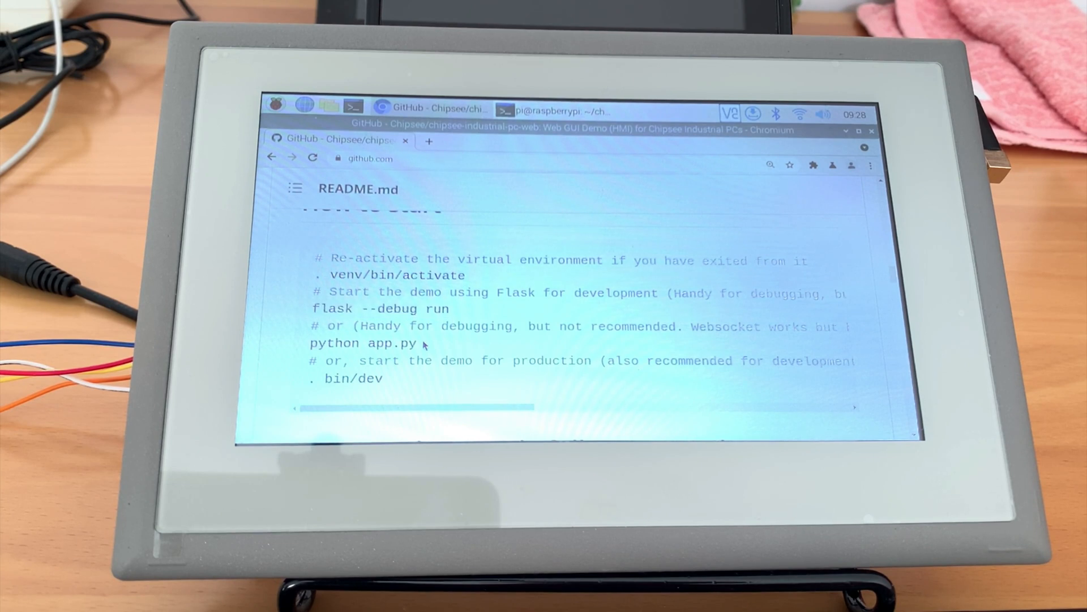
scroll(right, 3)
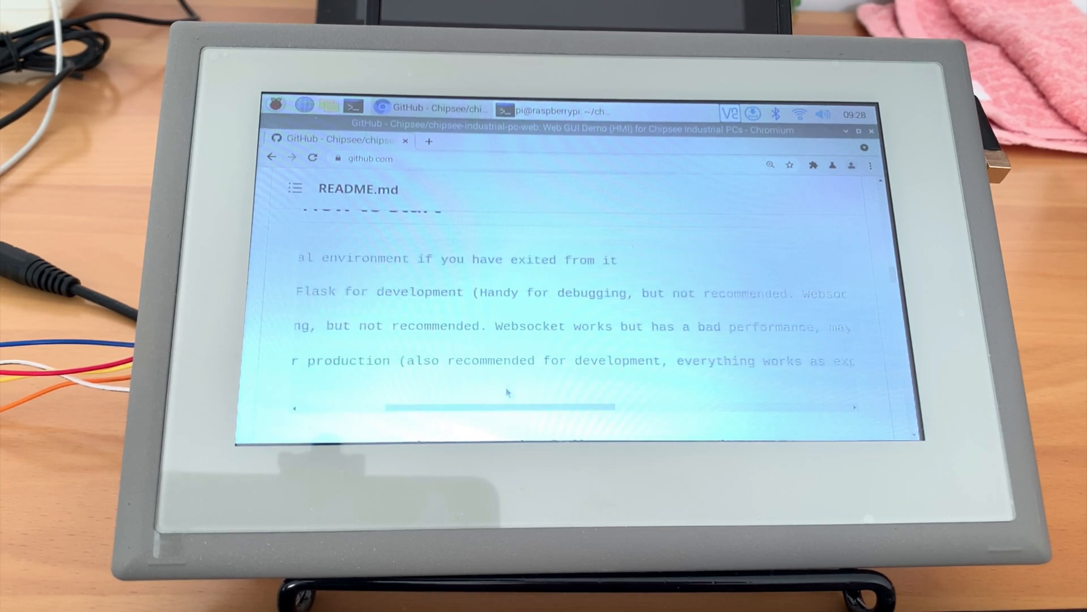
double_click(529, 326)
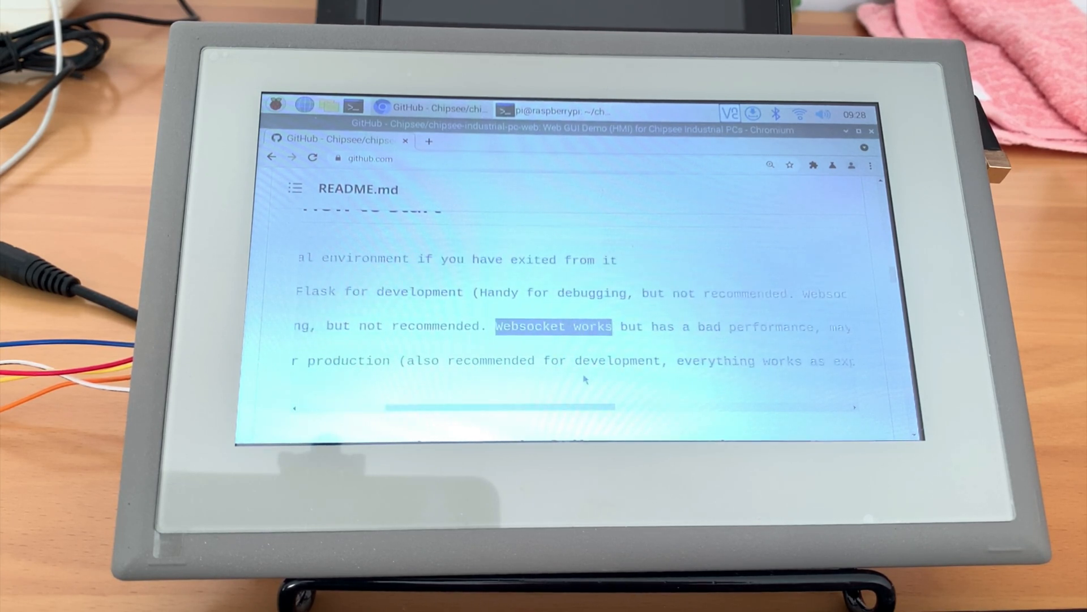
scroll(left, 3)
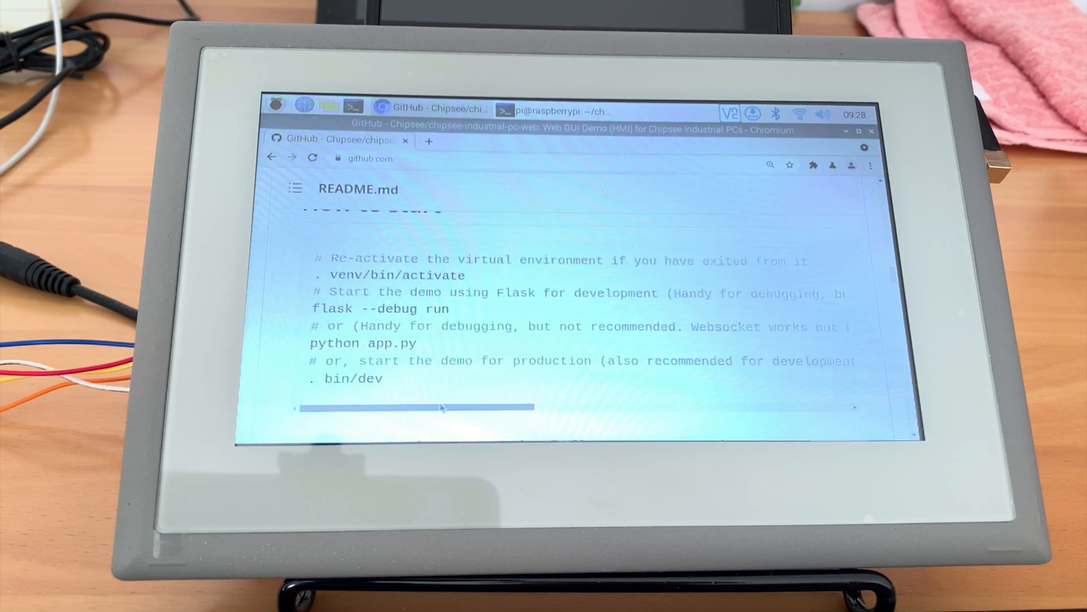
double_click(364, 342)
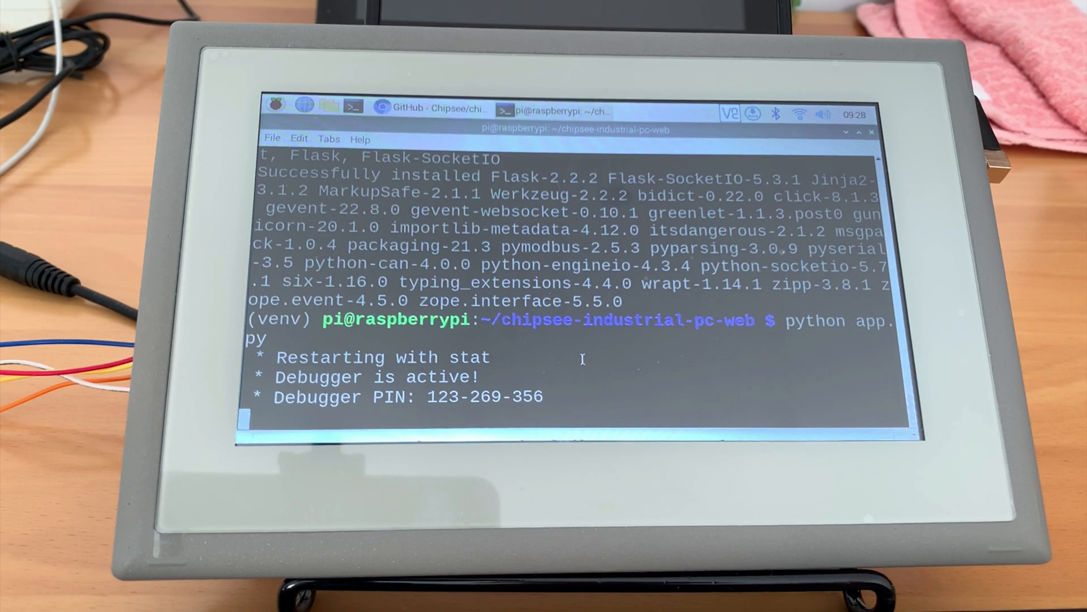
mouse_move(565, 349)
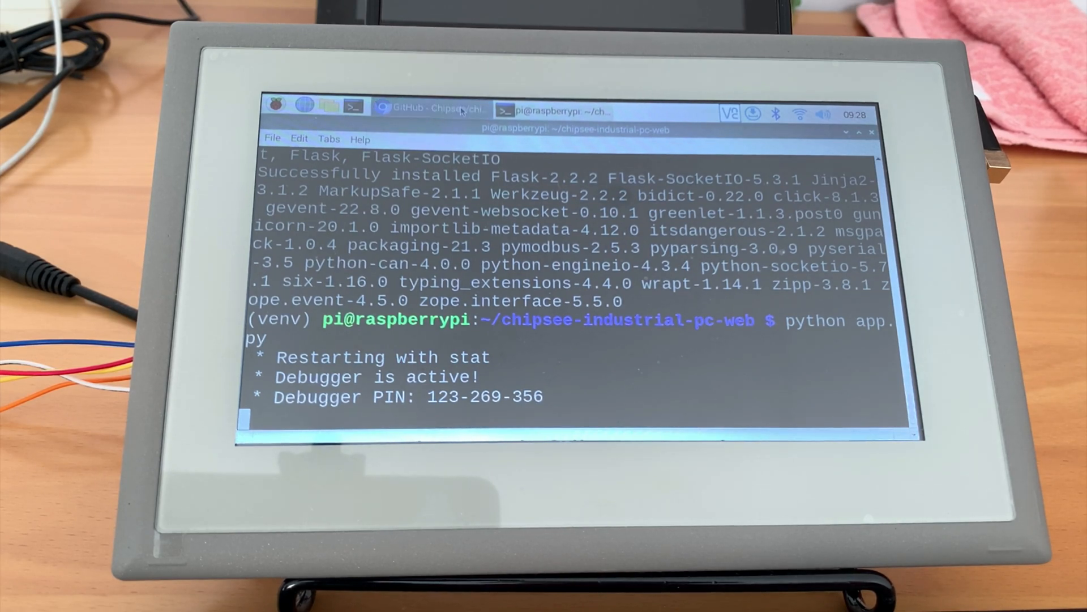
Step: Check the README's bin/dev option while the app runs, then return to the terminal
click(430, 109)
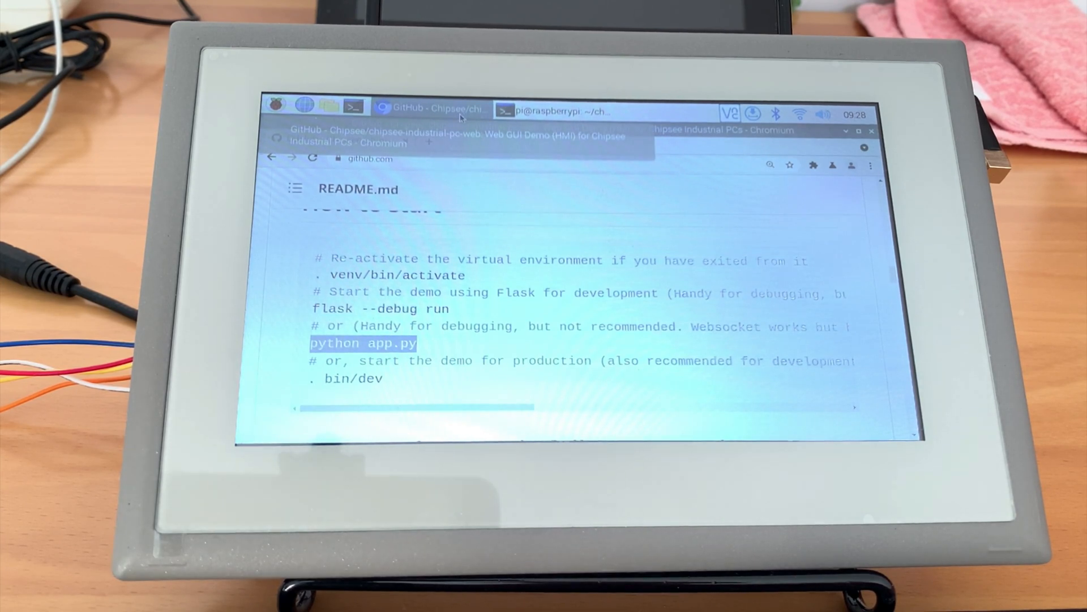
click(430, 109)
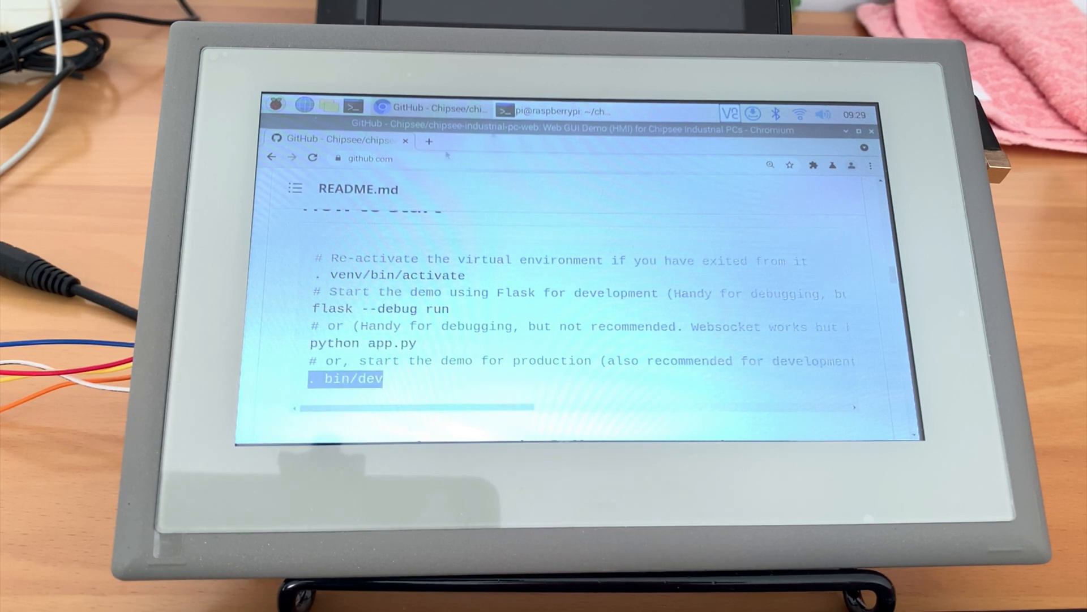
click(557, 112)
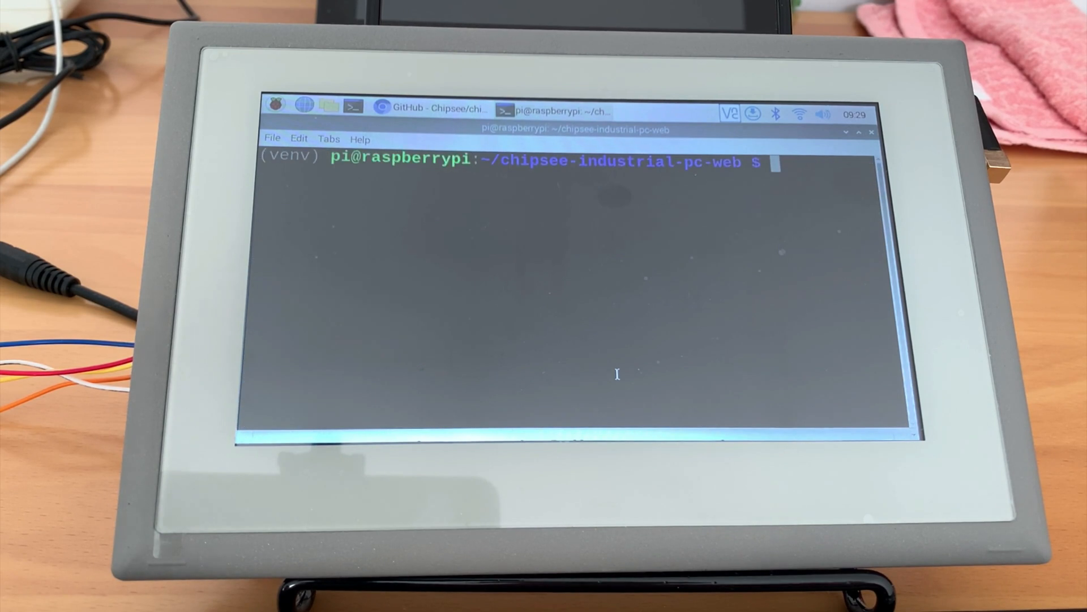
Step: Show the bin/dev script with cat and start the gunicorn server via . bin/dev
text(cat bin/)
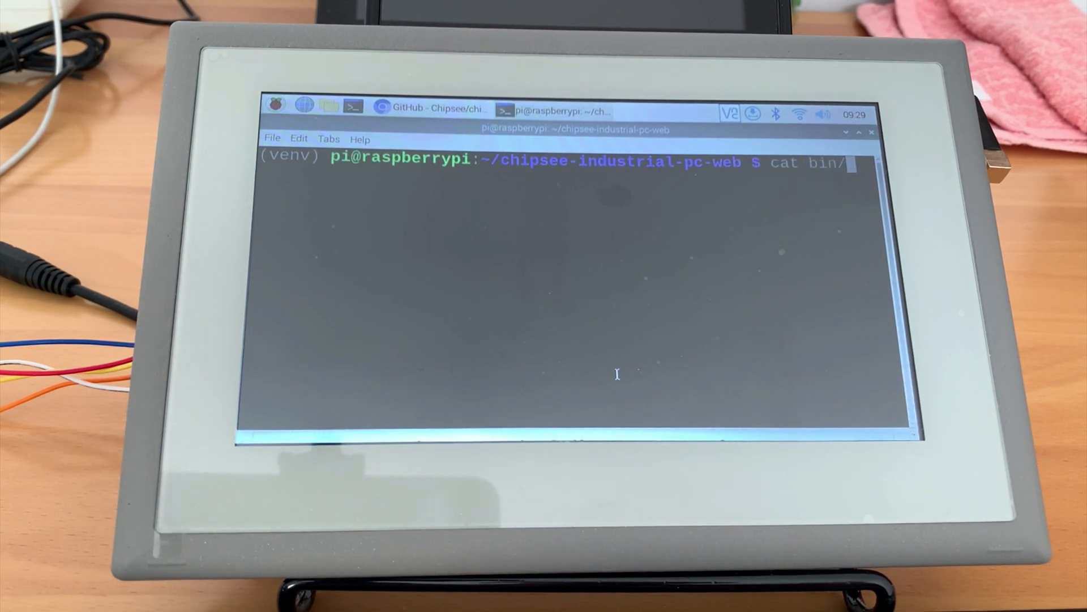
key(Return)
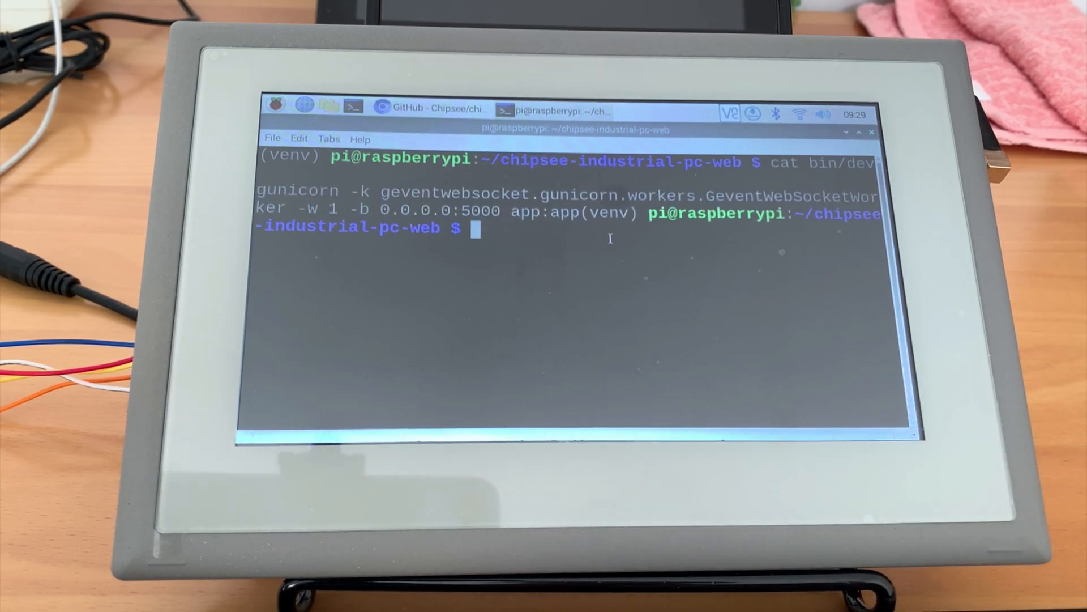
text(. bin)
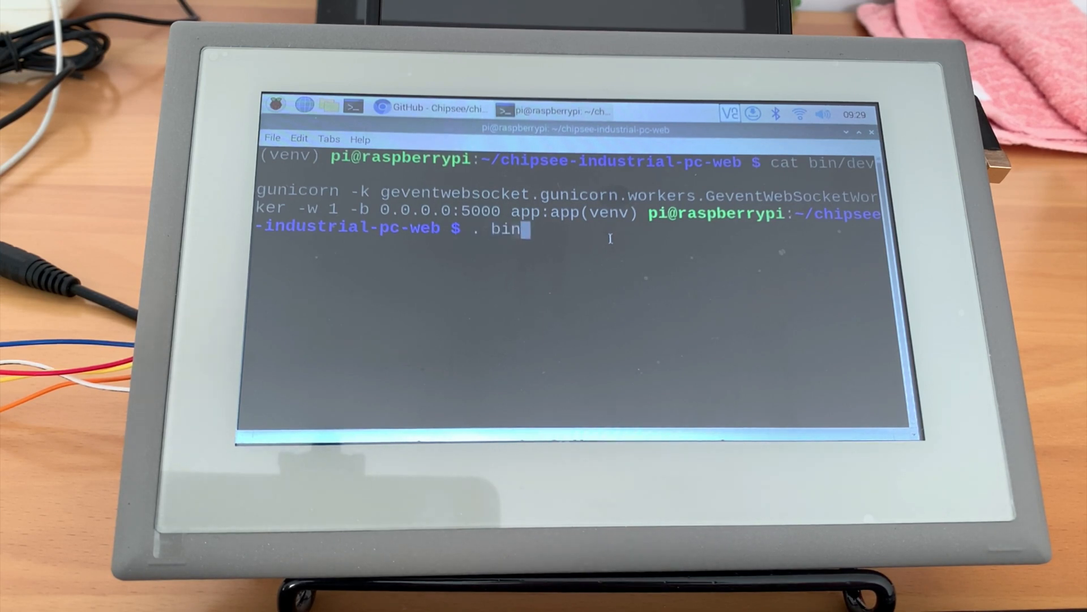
text(/dev)
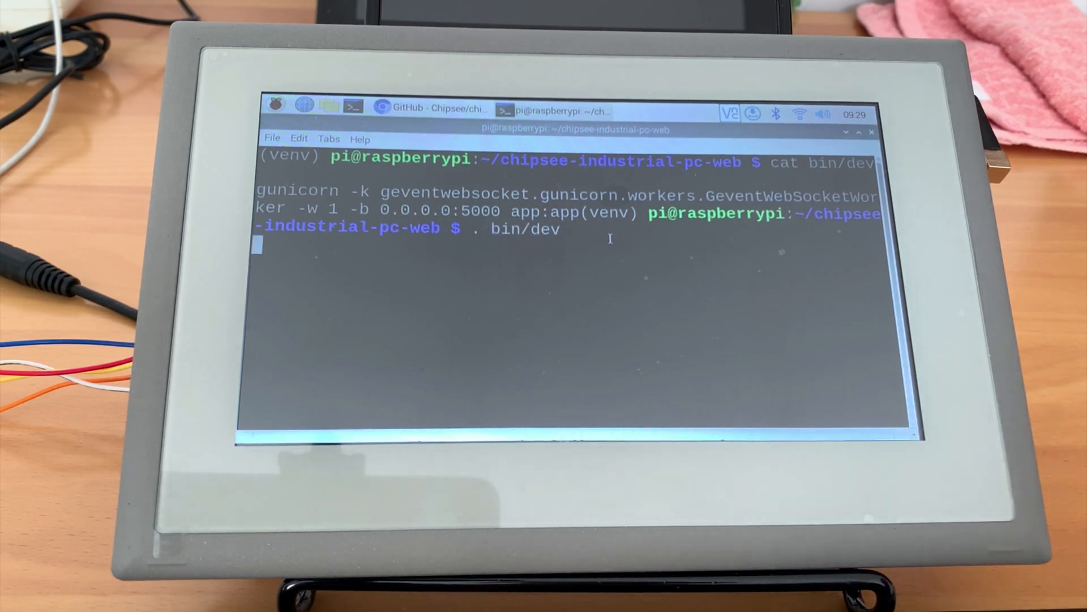
key(Return)
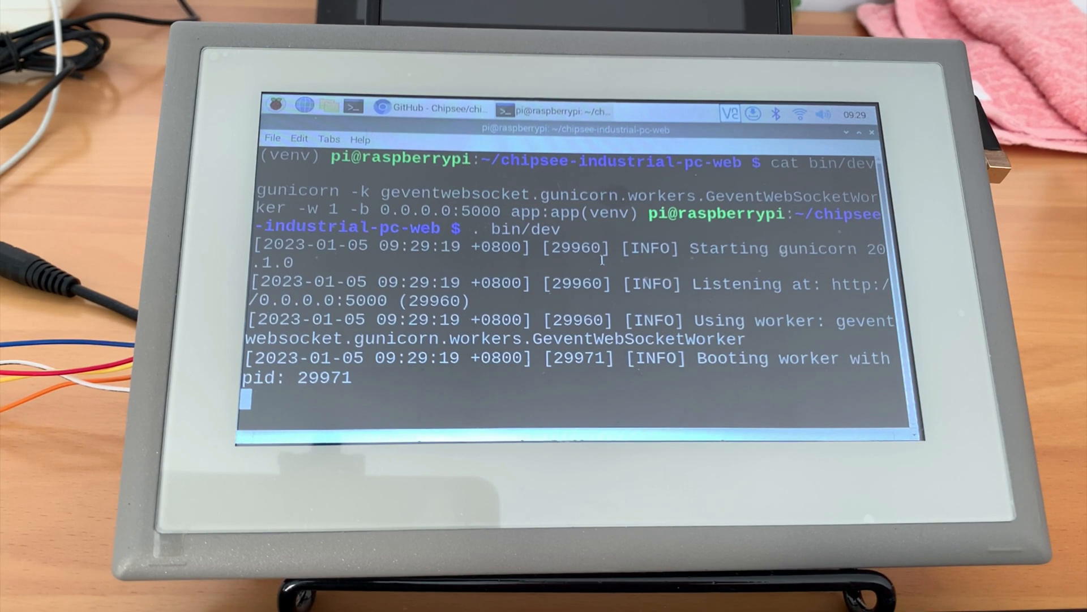
Step: Stop gunicorn and run the demo with python3 app.py, Flask debugger active
click(434, 108)
text(python)
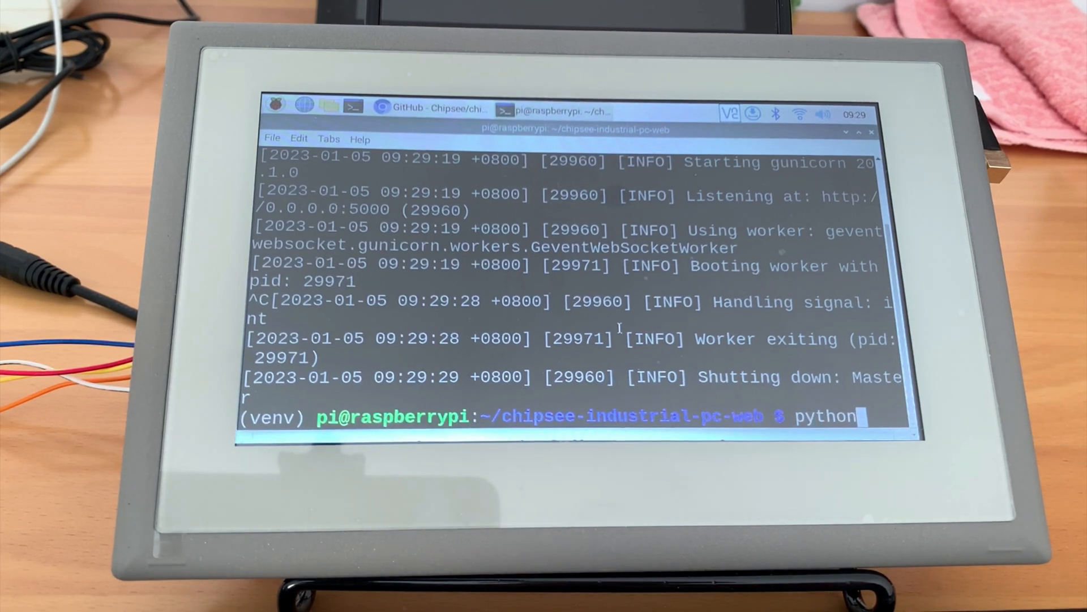
text(3 app.py)
key(Return)
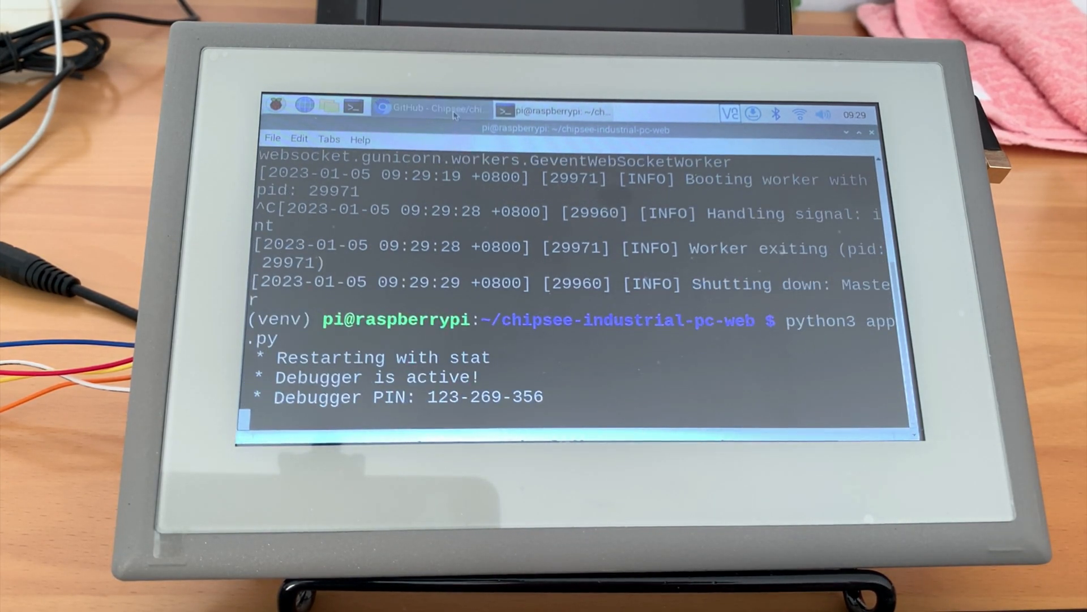
click(425, 109)
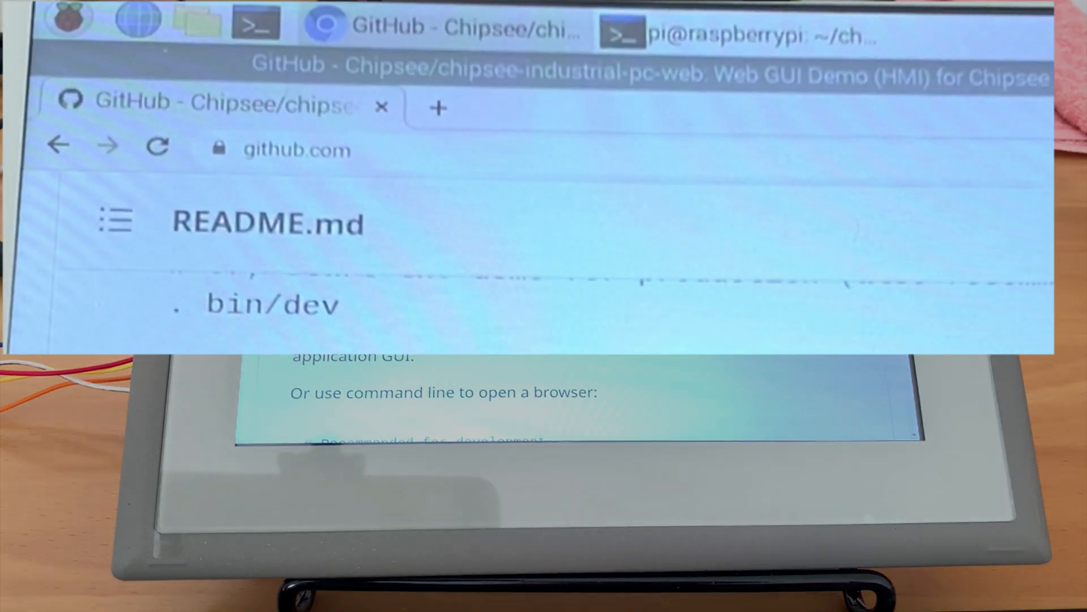
click(437, 107)
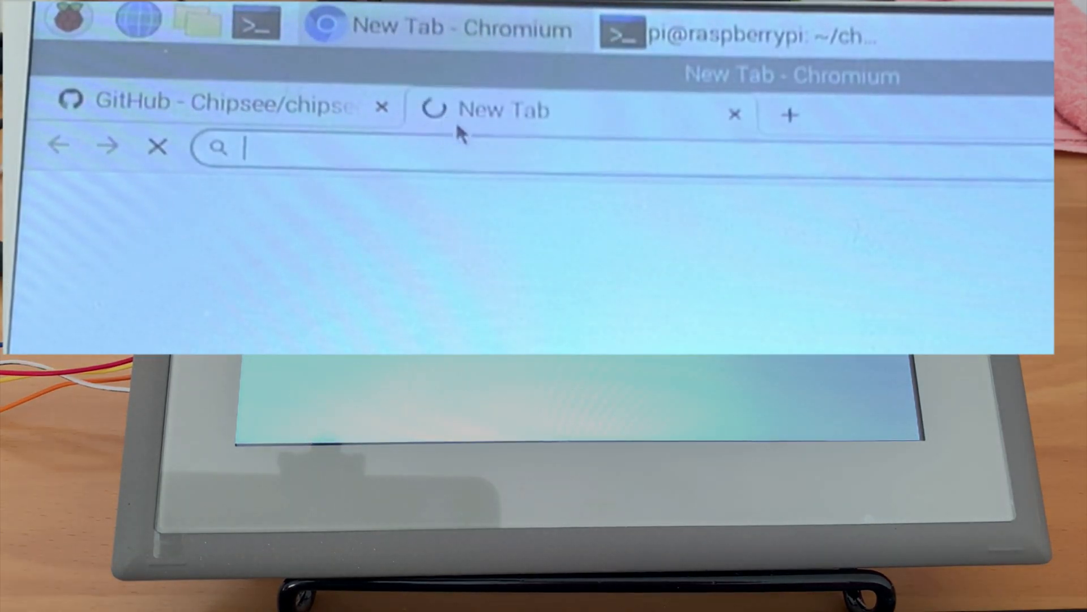
text(http://127.0.0.1:5000)
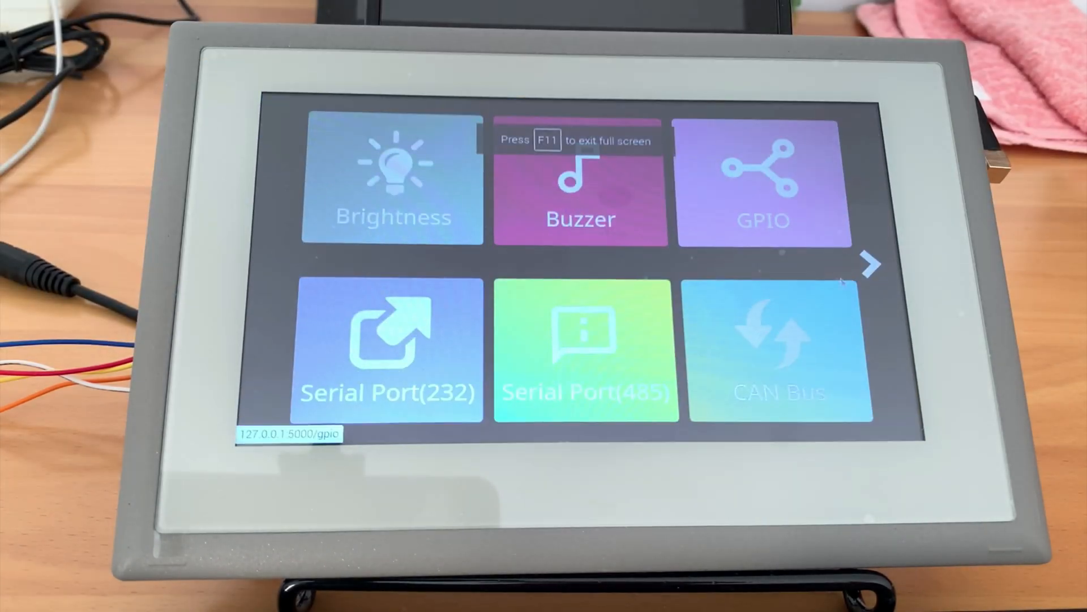
mouse_move(601, 260)
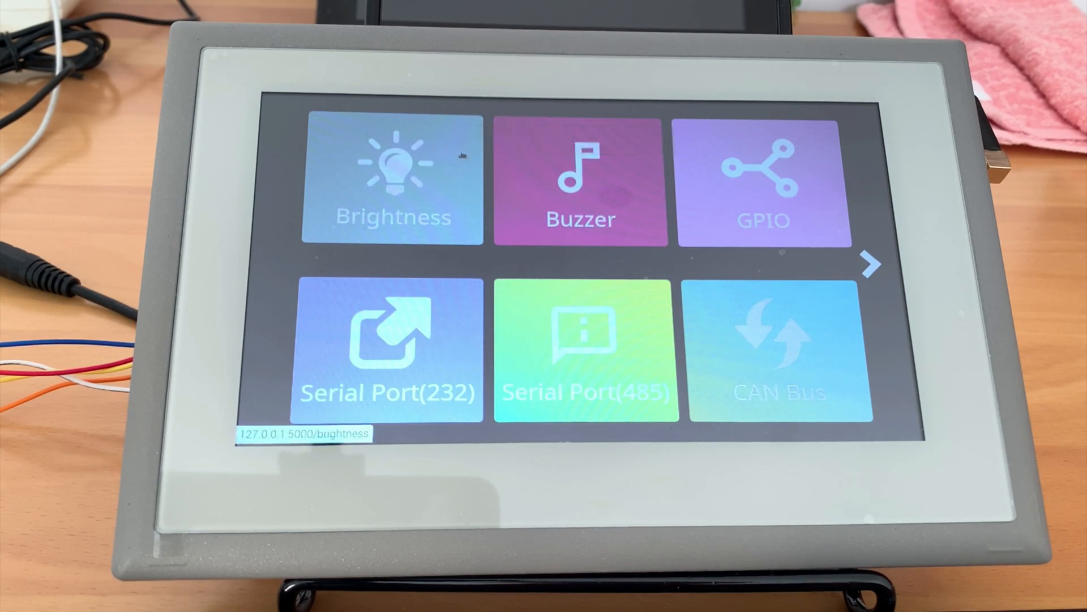
click(393, 181)
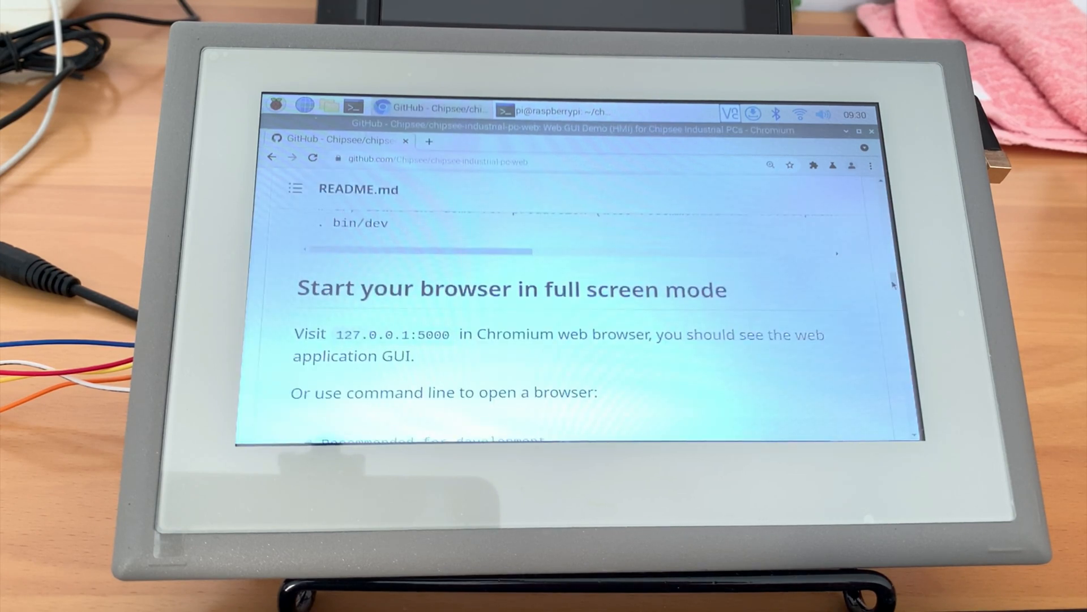
Step: Launch Chromium full screen on the local dashboard with chromium-browser --start-fullscreen 127.0.0.1:5000
scroll(down, 3)
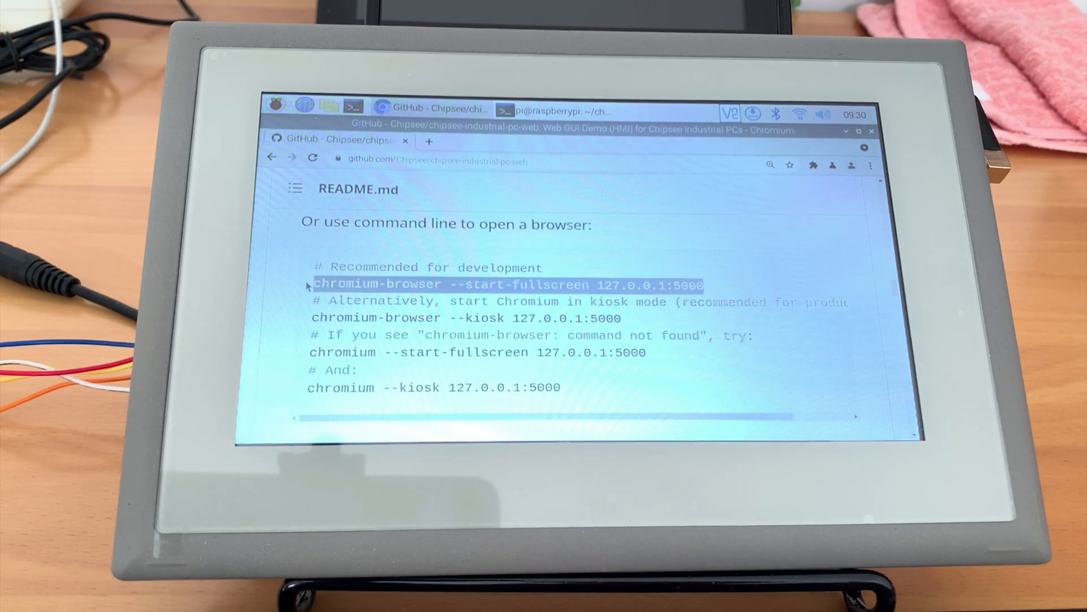
mouse_move(407, 143)
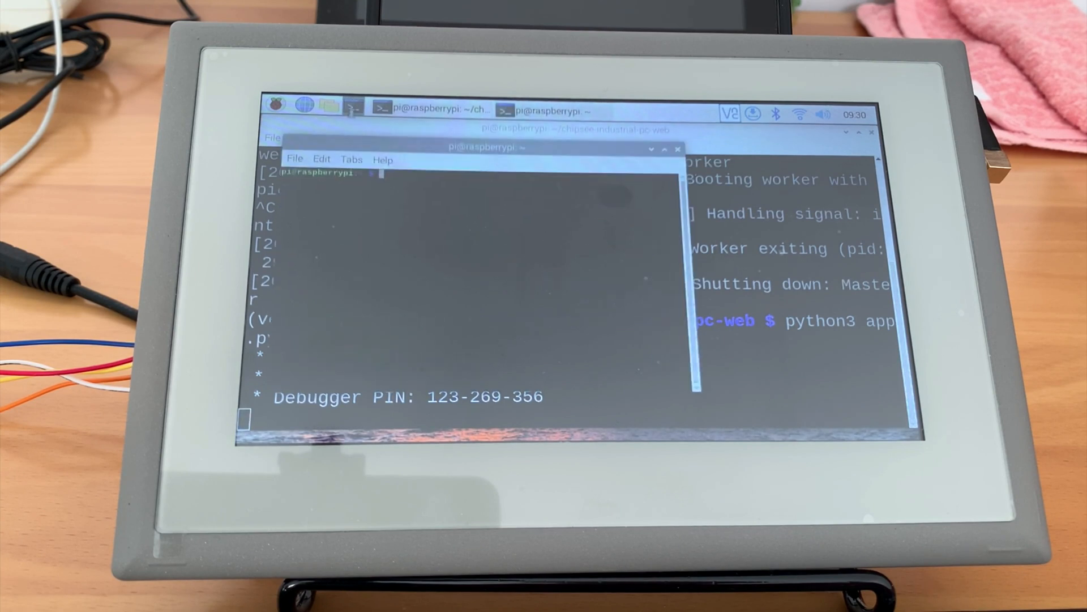
mouse_move(450, 240)
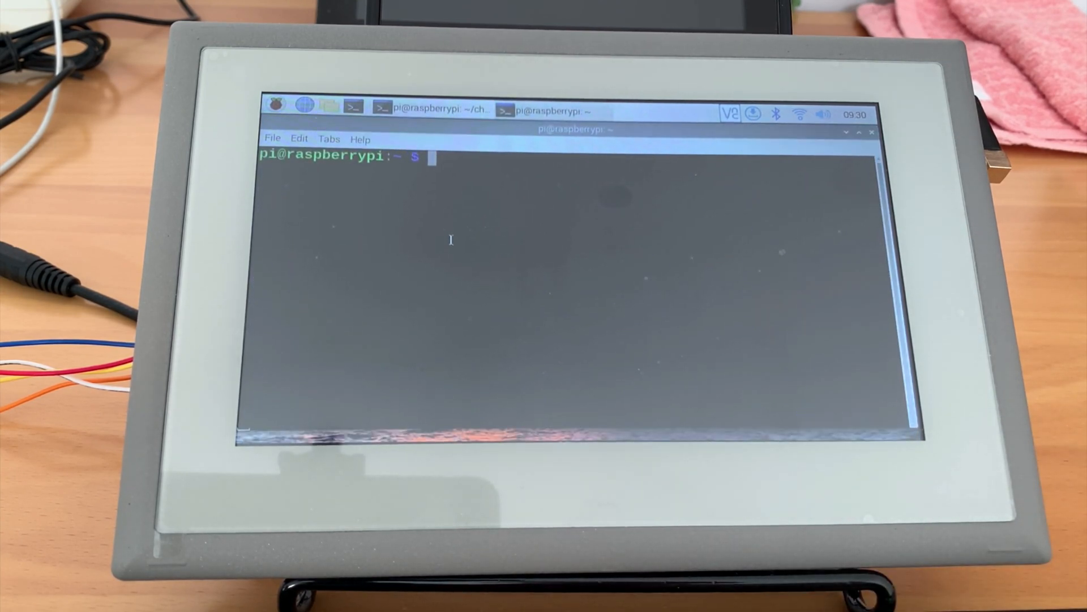
text(chromium-browser --start-fullscreen 127.0.0.1:5000)
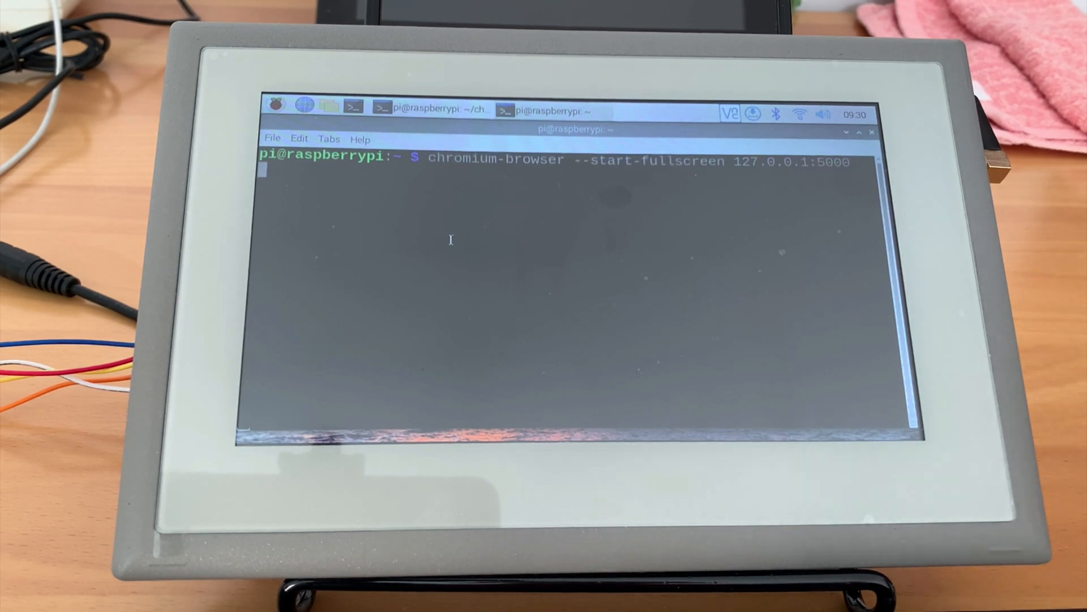
key(Return)
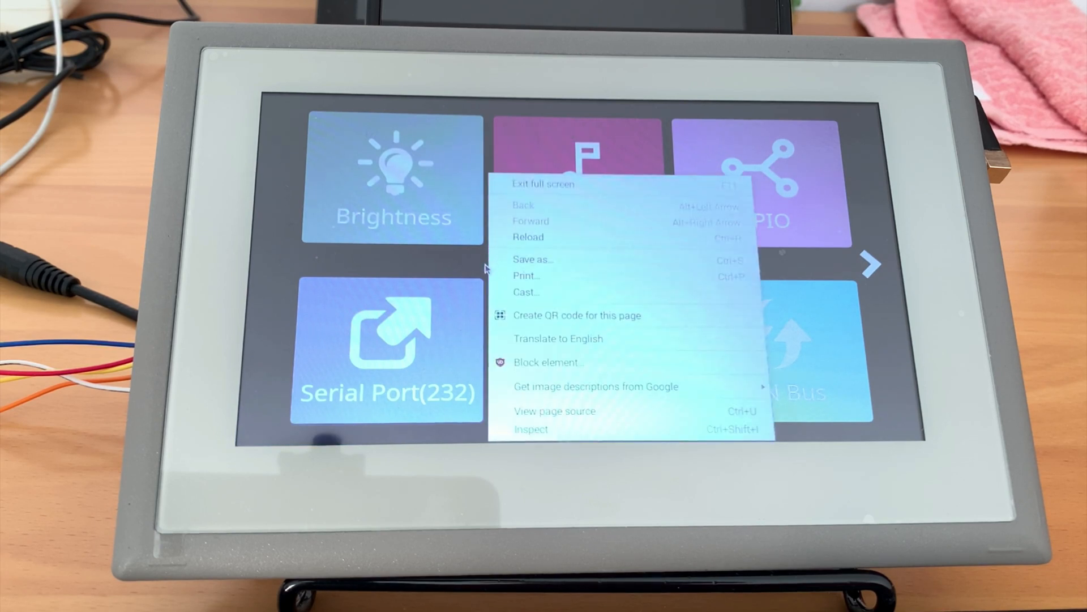
mouse_move(541, 184)
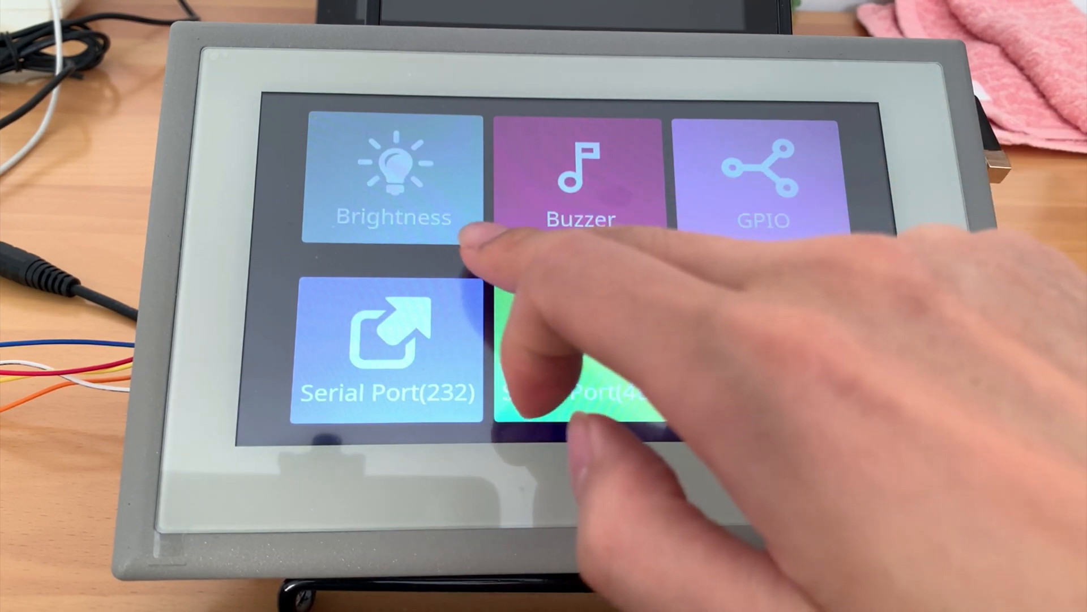
Step: Bring up the link options for the Buzzer tile on the dashboard
right_click(579, 347)
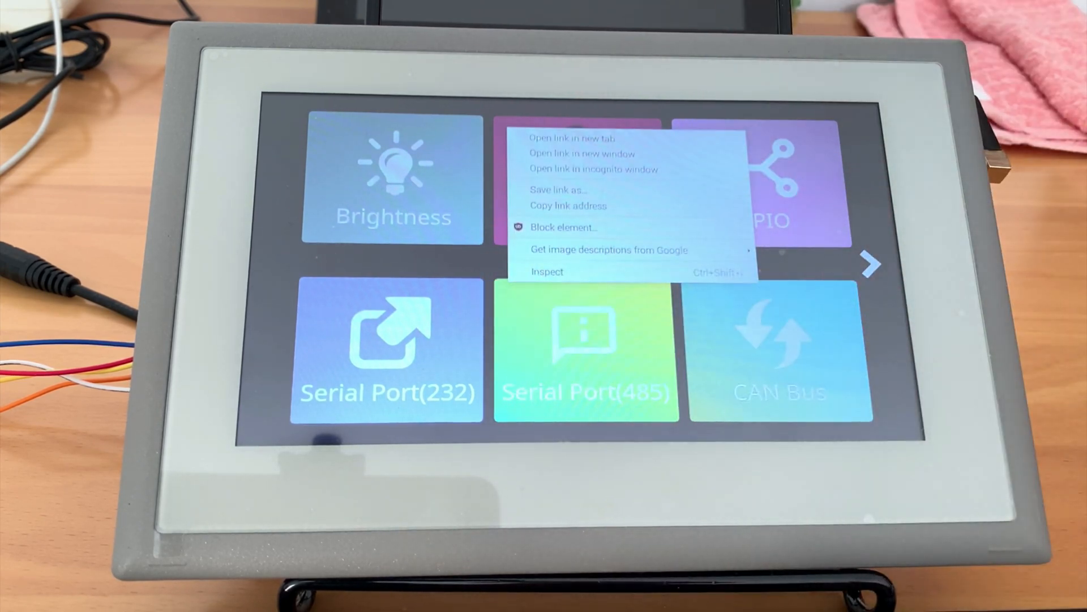
click(427, 266)
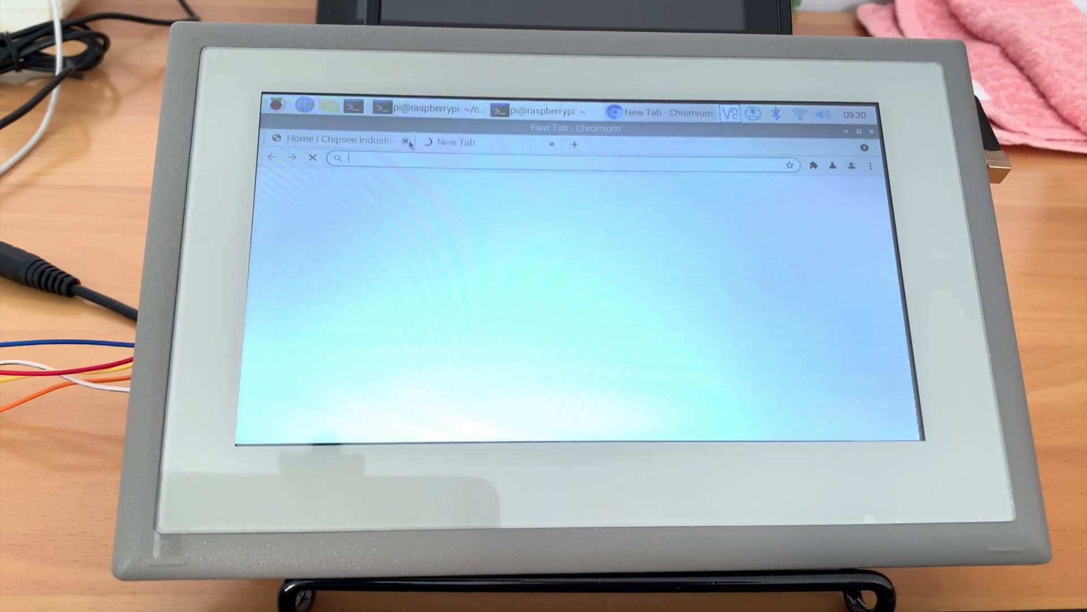
Step: Close the dashboard tab and return to the chipsee-industrial-pc-web repository on GitHub
click(407, 138)
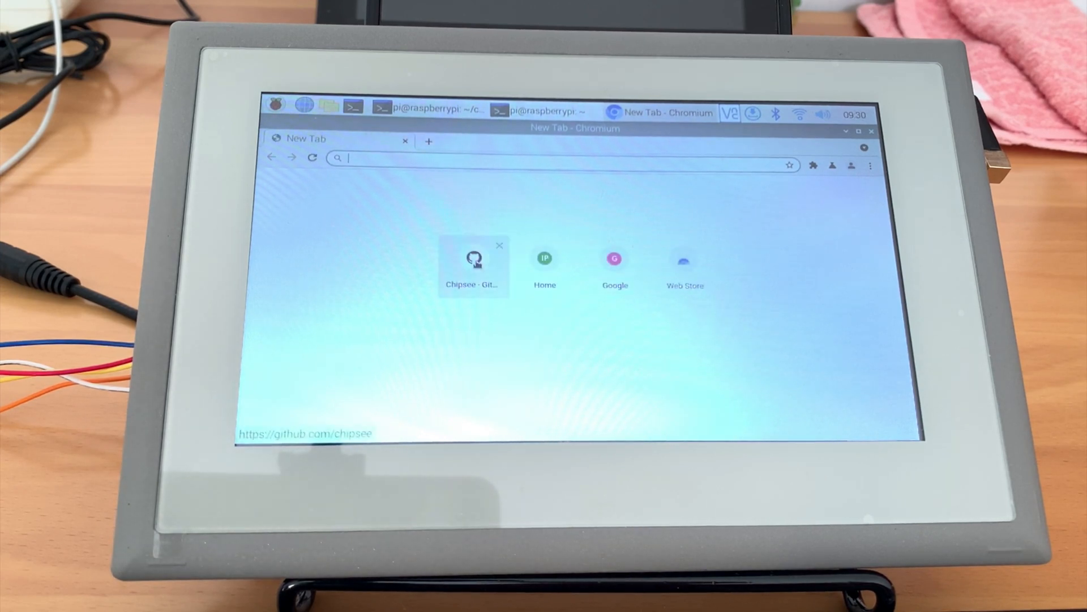
click(474, 261)
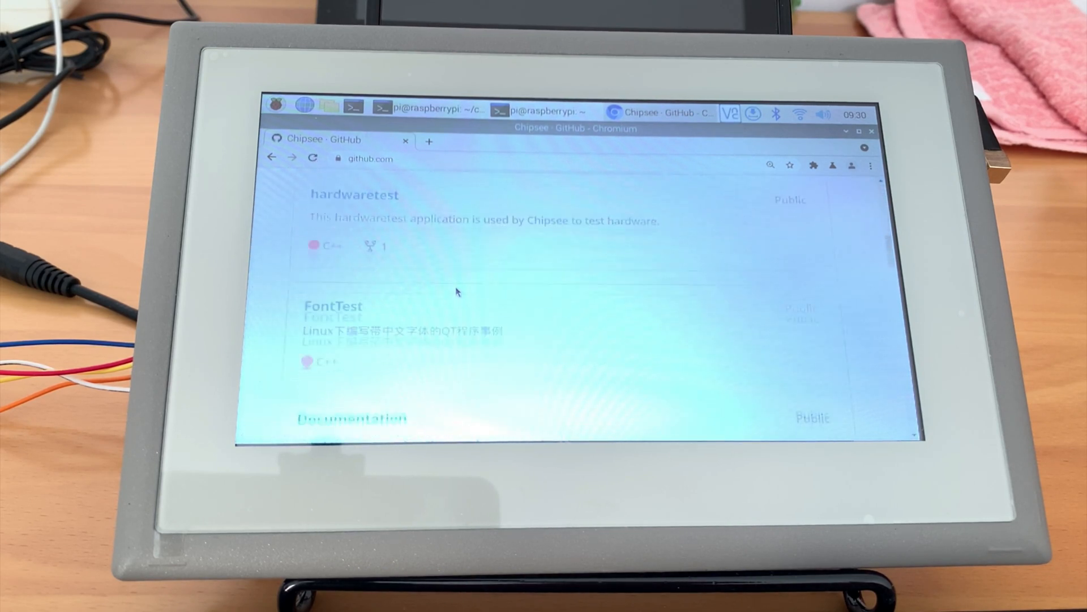
scroll(down, 3)
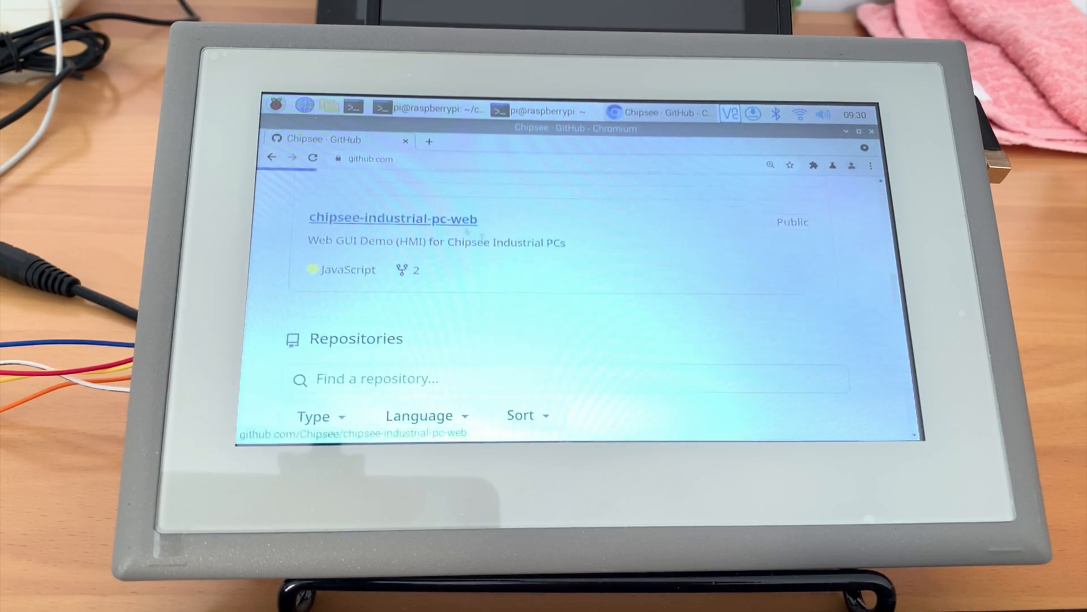
click(393, 218)
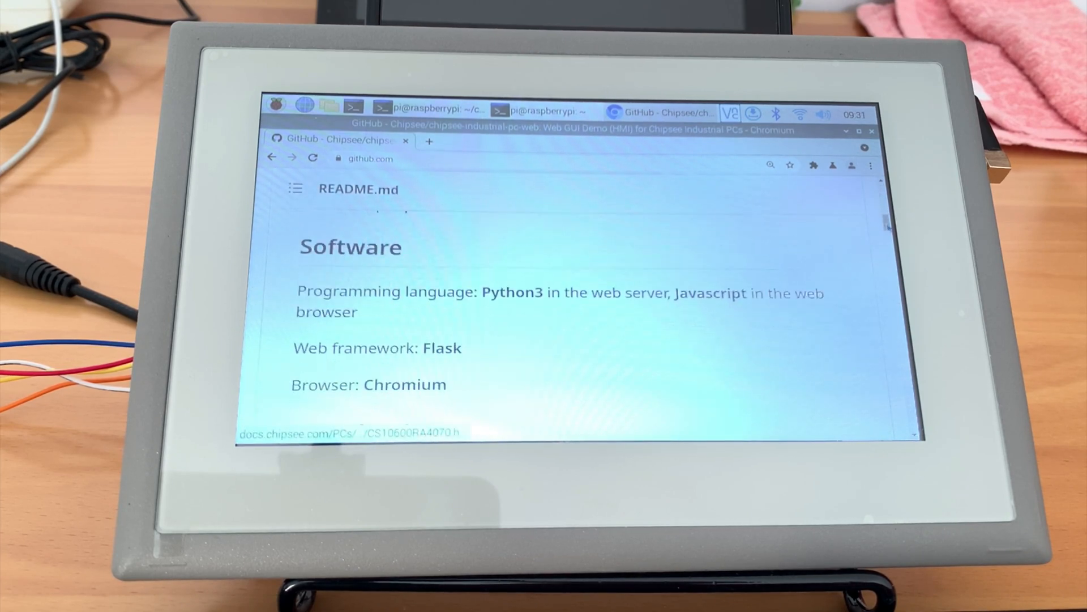
Step: Scroll the README to the launch commands and select the kiosk-mode one
scroll(down, 3)
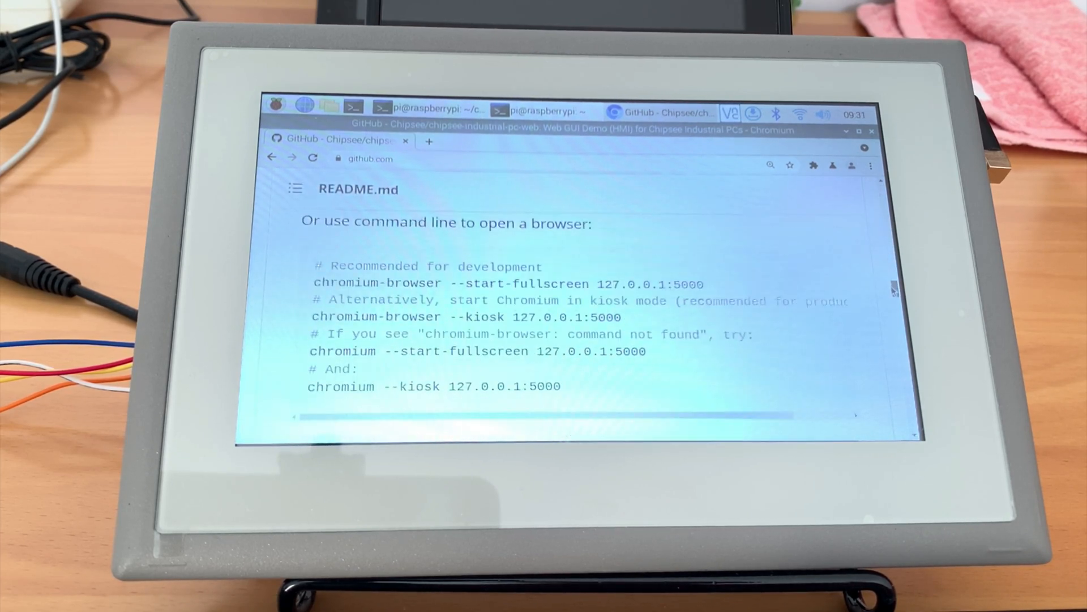
double_click(465, 317)
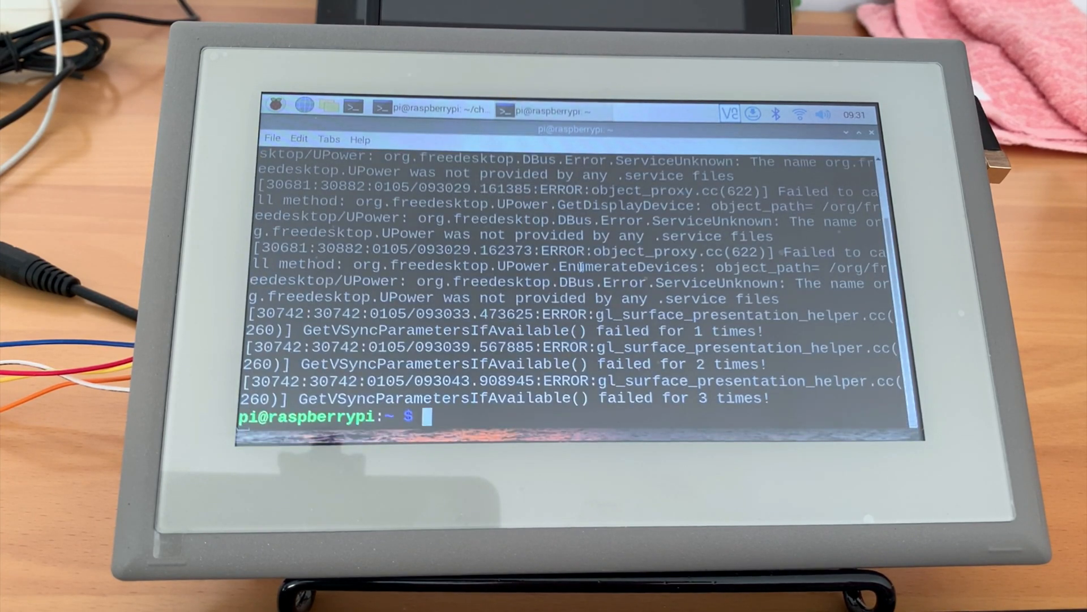
Step: Run chromium-browser --kiosk 127.0.0.1:5000 to show the dashboard in kiosk mode
text(c)
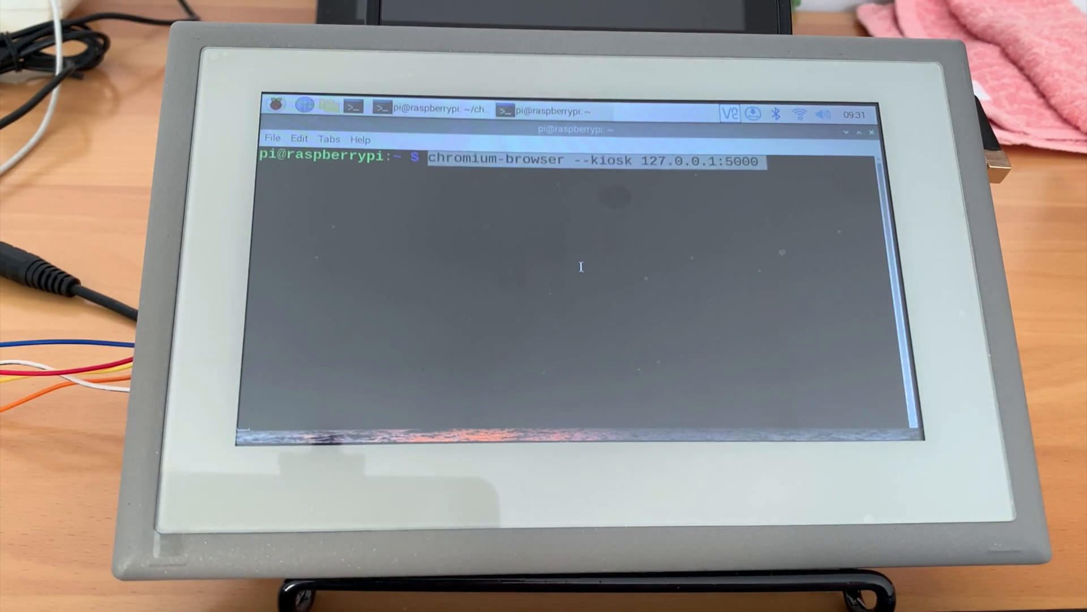
key(Return)
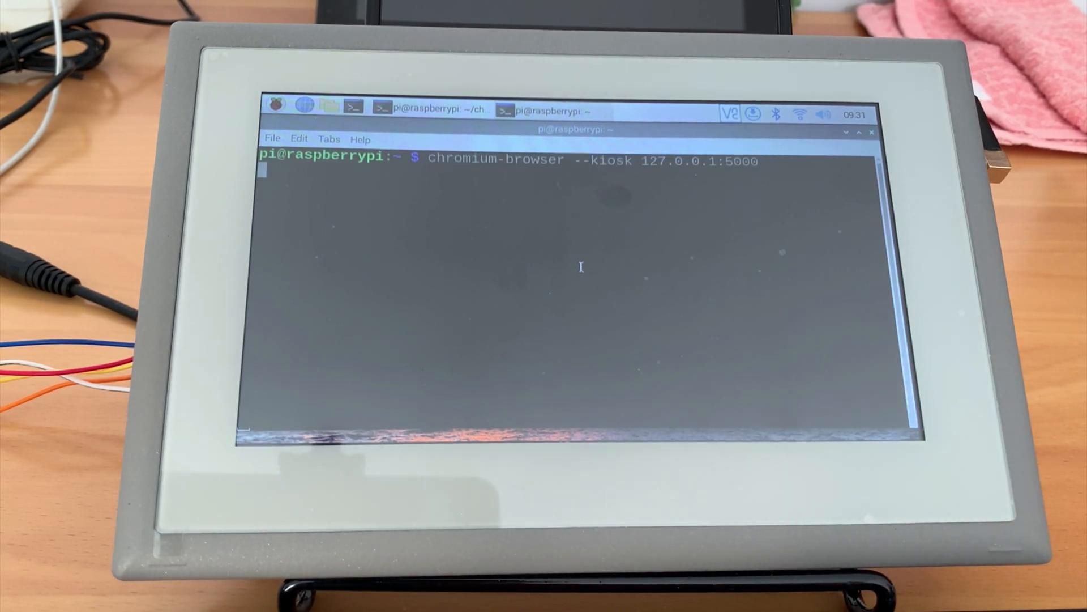
key(Return)
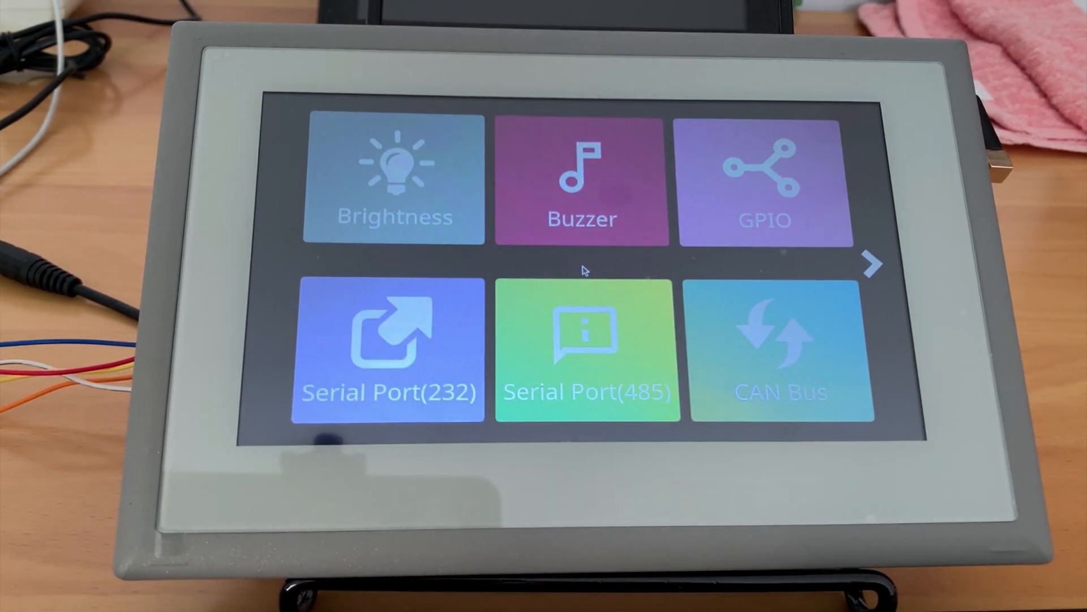
Step: Browse to the dashboard's second page of tiles
click(873, 264)
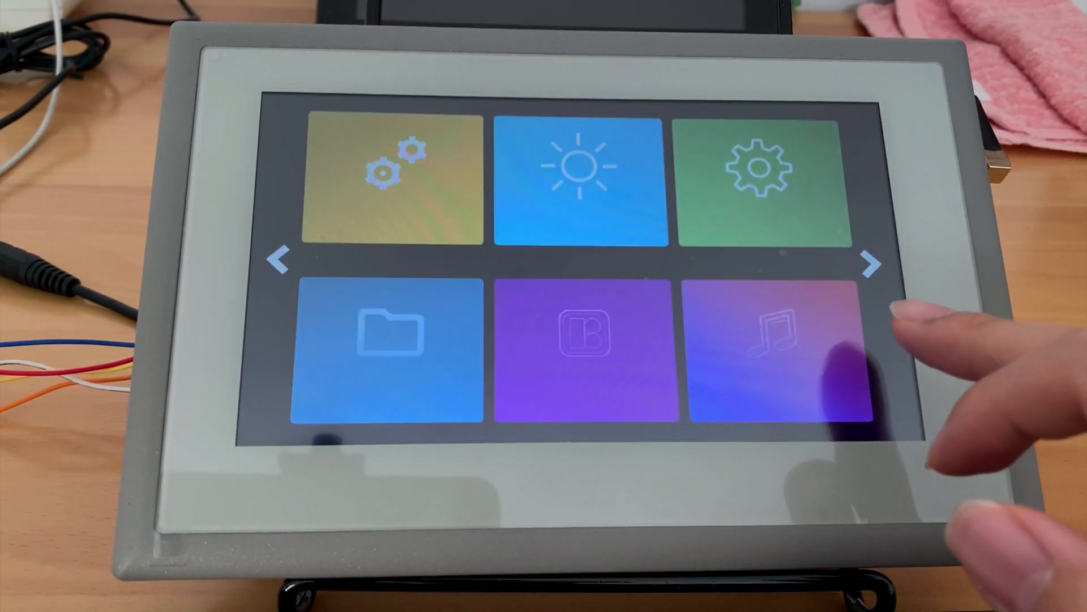
click(873, 264)
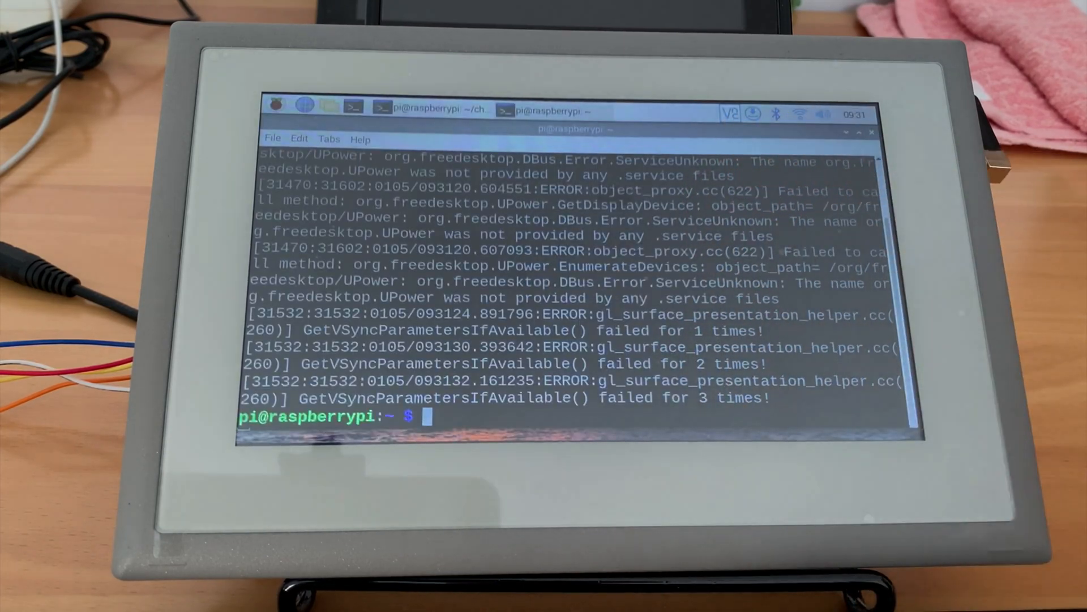
Step: Relaunch the dashboard in kiosk mode with chromium-browser --kiosk 127.0.0.1:5000
text(chromium-browser --kiosk 127.0.0.1:5000)
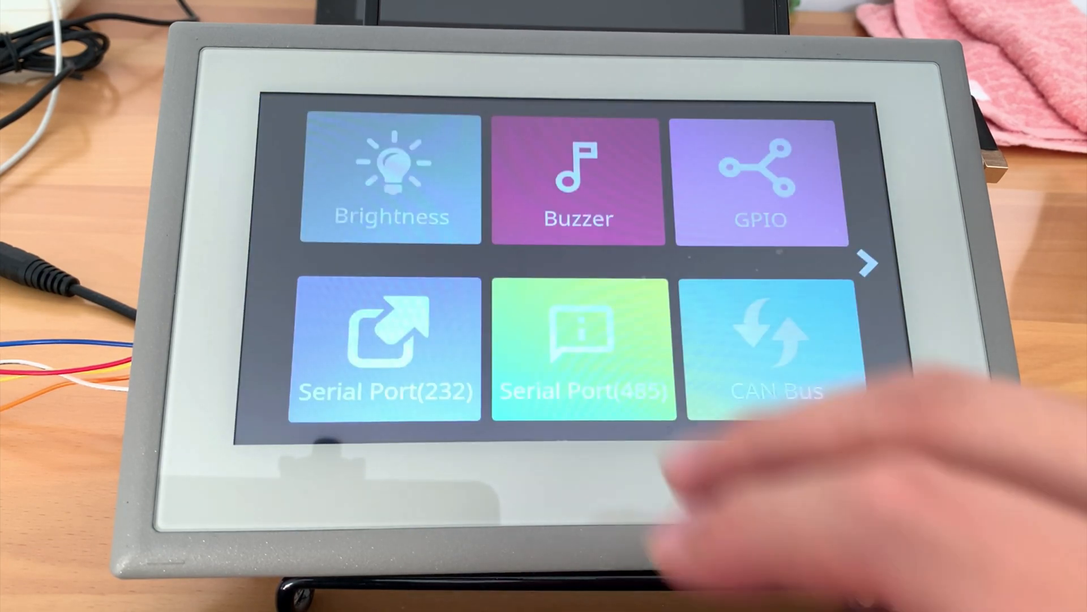
click(390, 180)
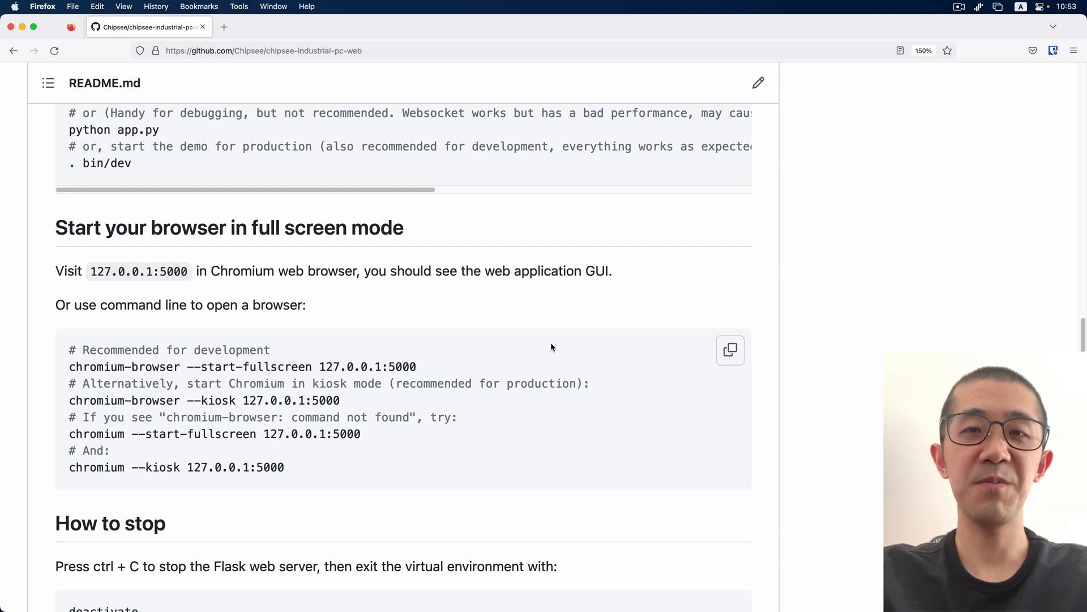
Step: Scroll the repository page back to its file list and description at the top
scroll(up, 3)
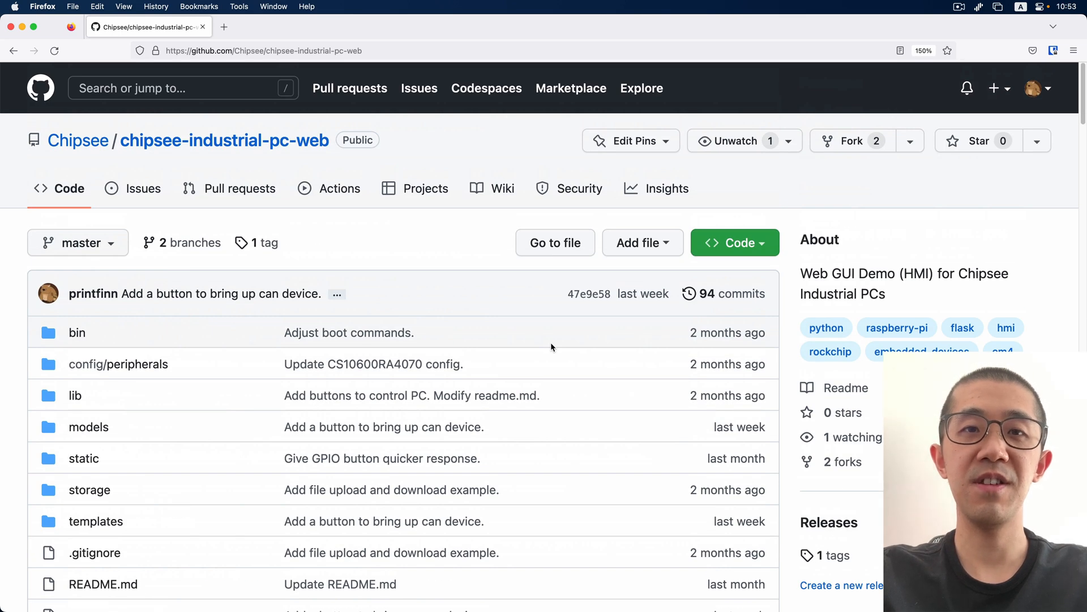